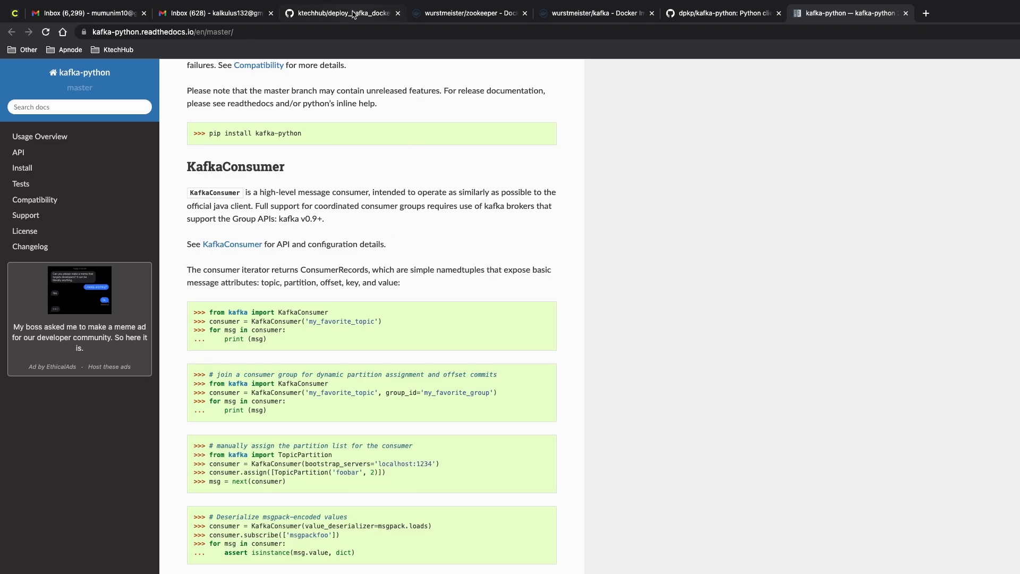
Read the deploy_kafka_docker README on GitHub down to the Producer Sample Output section
click(341, 13)
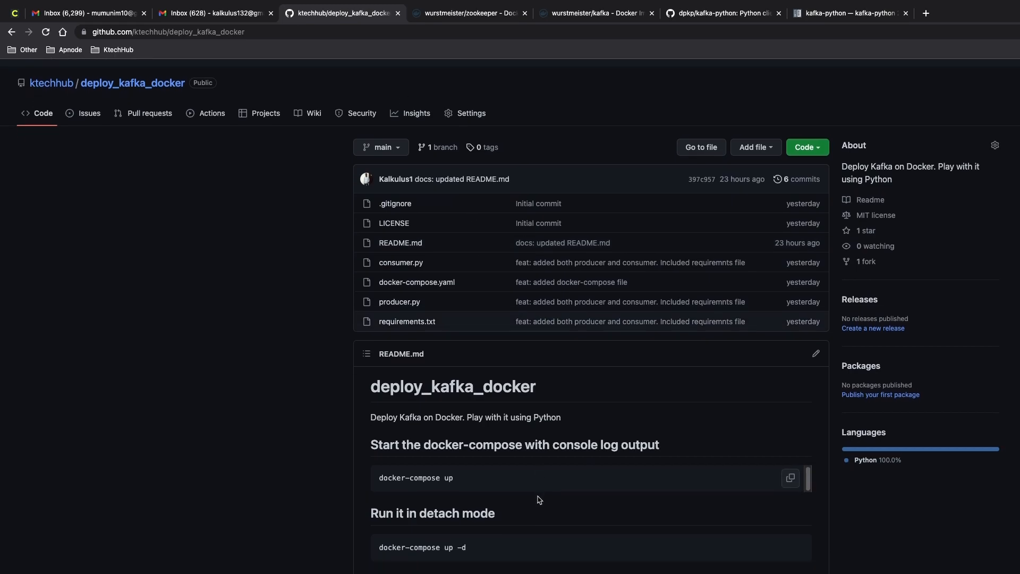
scroll(down, 3)
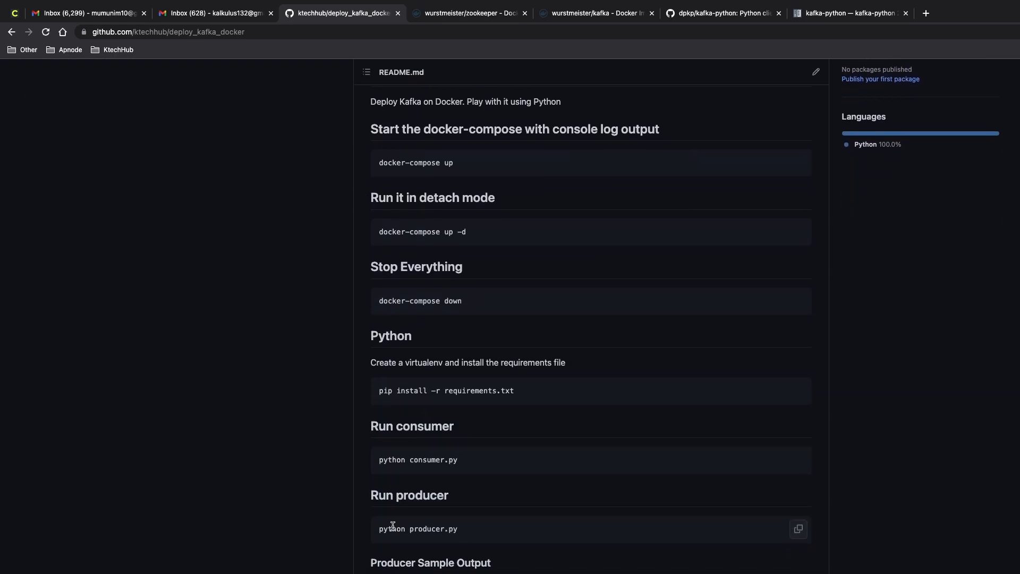
scroll(down, 3)
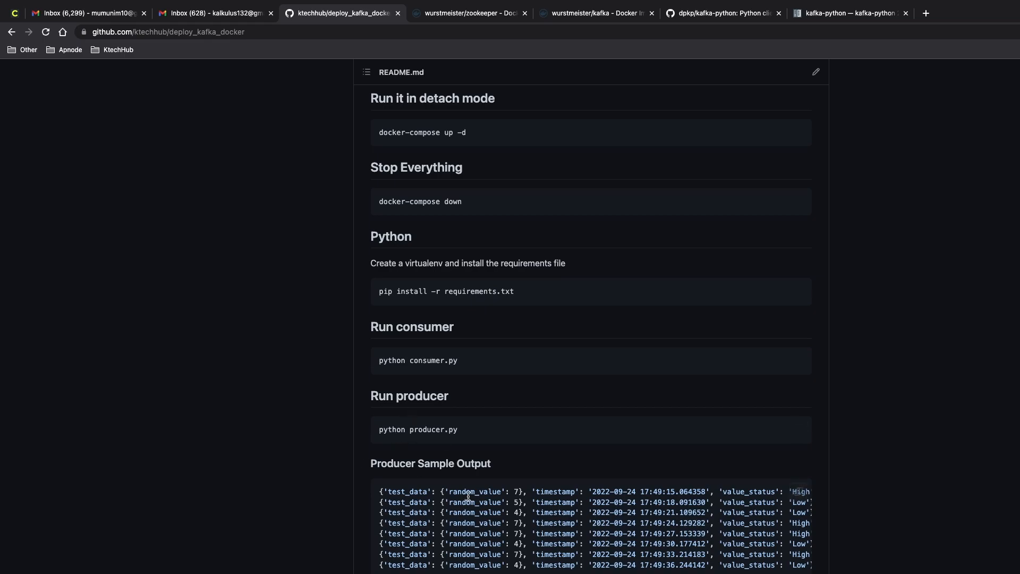
scroll(down, 3)
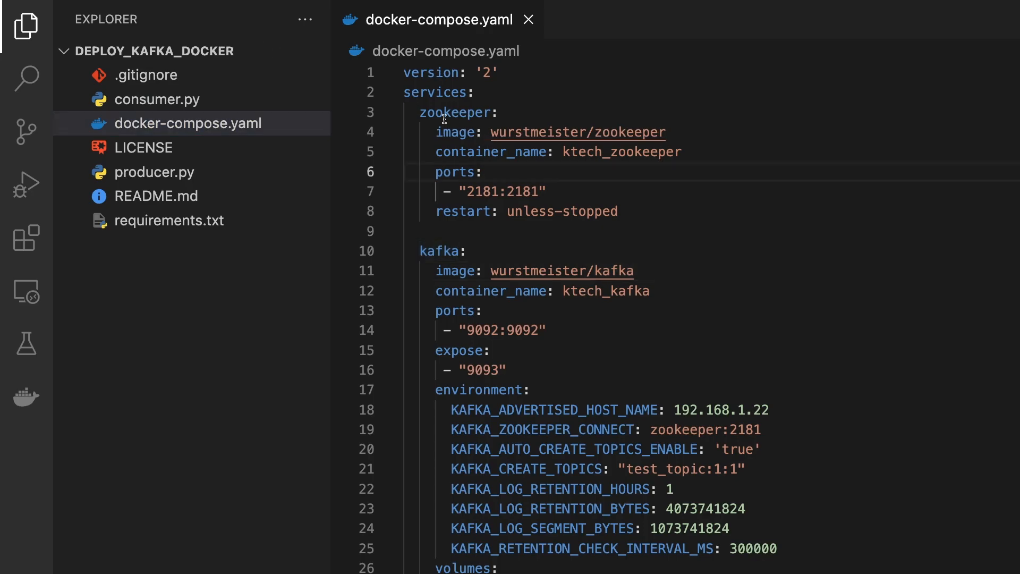
Highlight the zookeeper service and its wurstmeister/zookeeper image in docker-compose.yaml
double_click(455, 112)
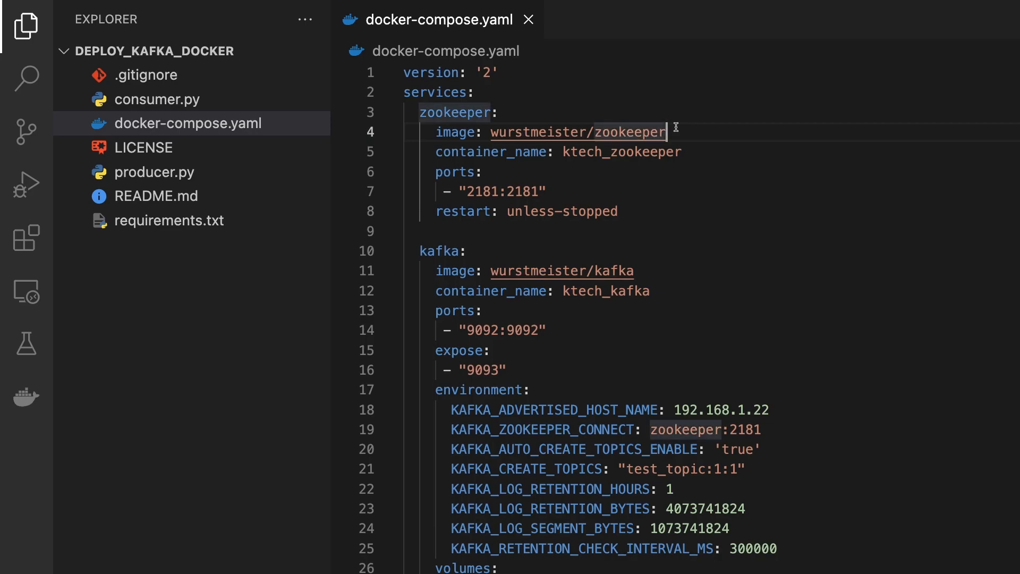
double_click(578, 131)
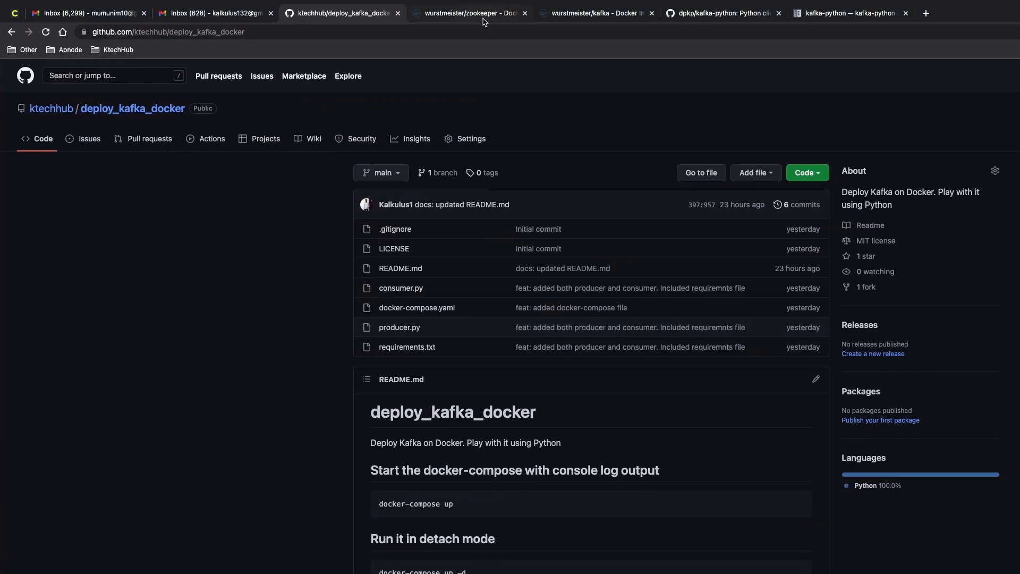
Show the wurstmeister/zookeeper Tags list on Docker Hub, including the latest tag
click(468, 12)
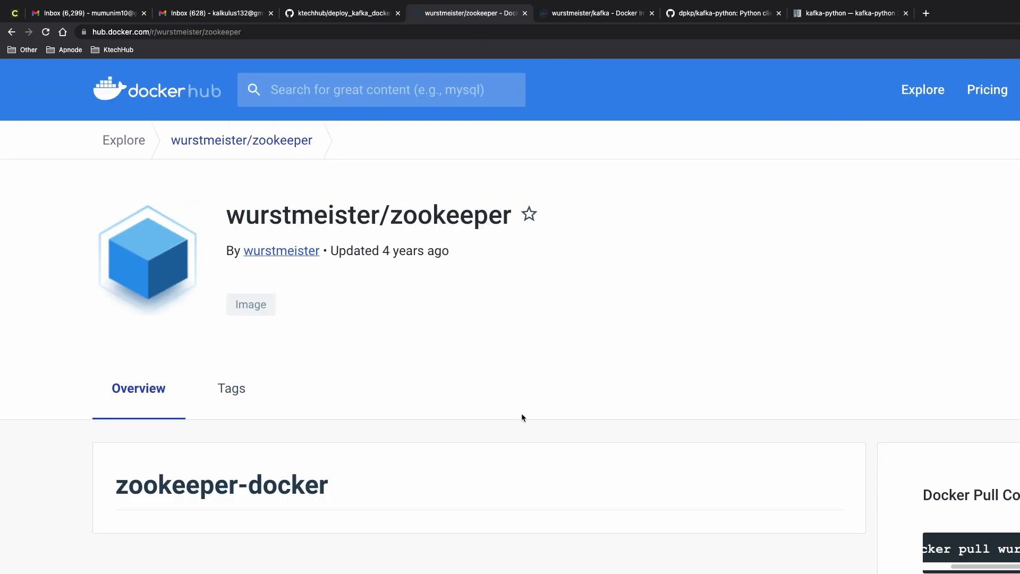
scroll(down, 3)
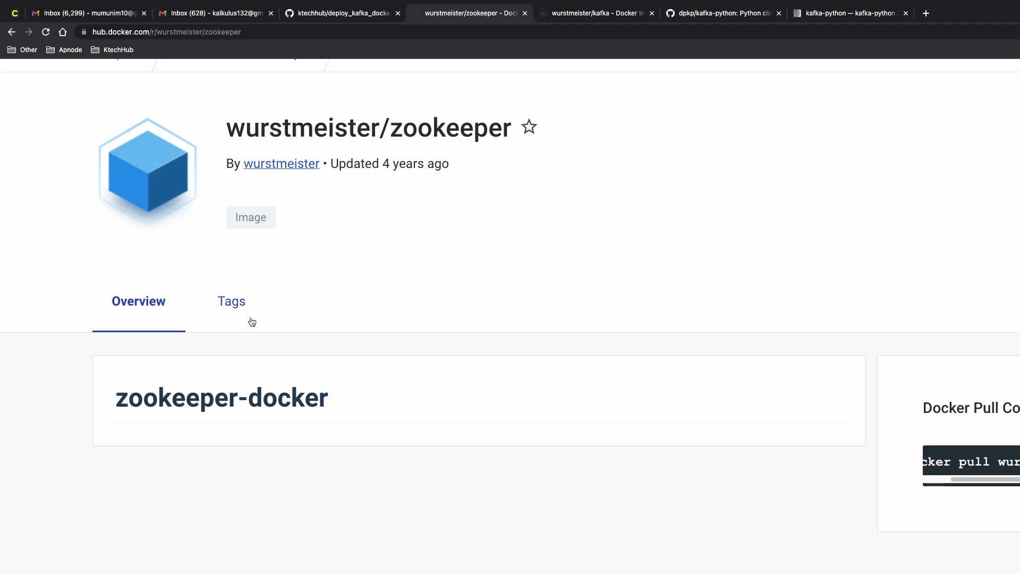
click(232, 301)
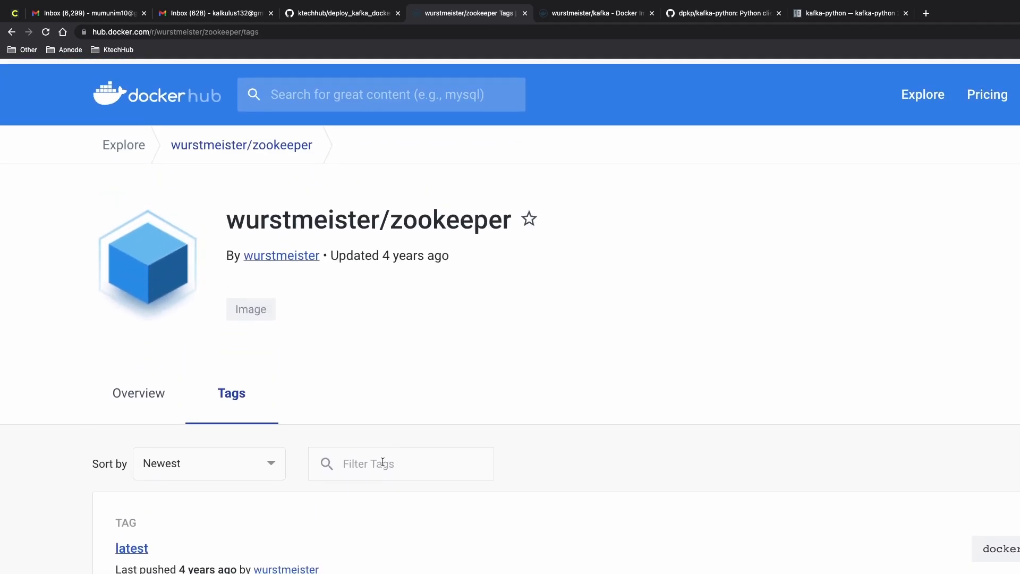
scroll(down, 3)
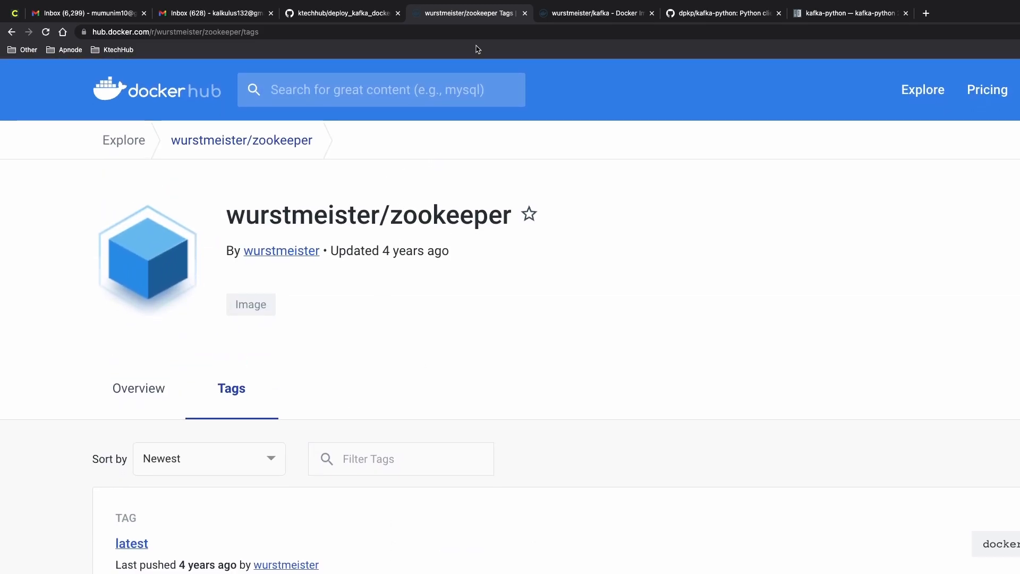
Read wurstmeister/kafka Pre-Requisites, highlighting KAFKA_ADVERTISED_HOST_NAME and KAFKA_AUTO_CREATE_TOPICS_ENABLE
click(595, 13)
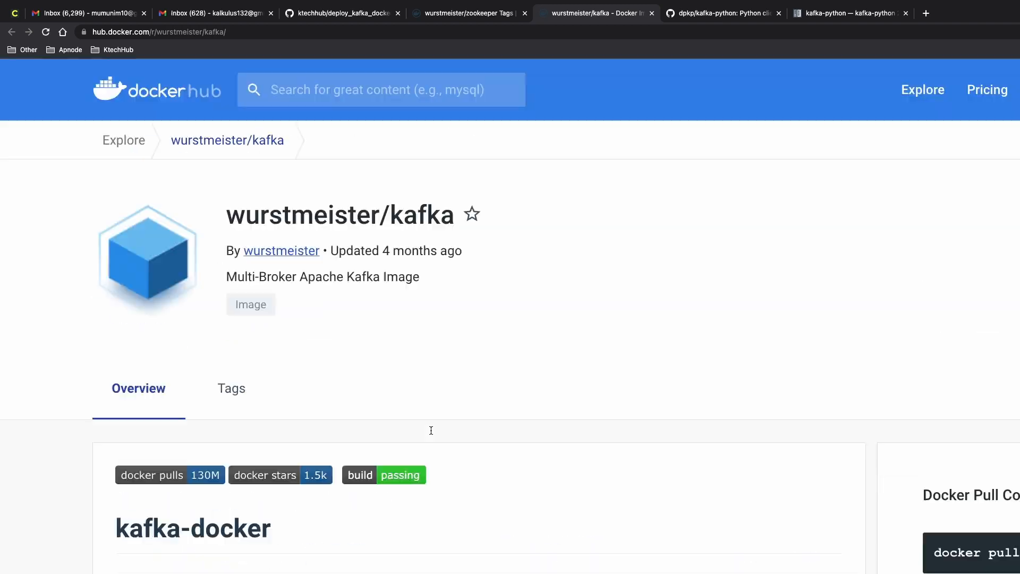
scroll(down, 3)
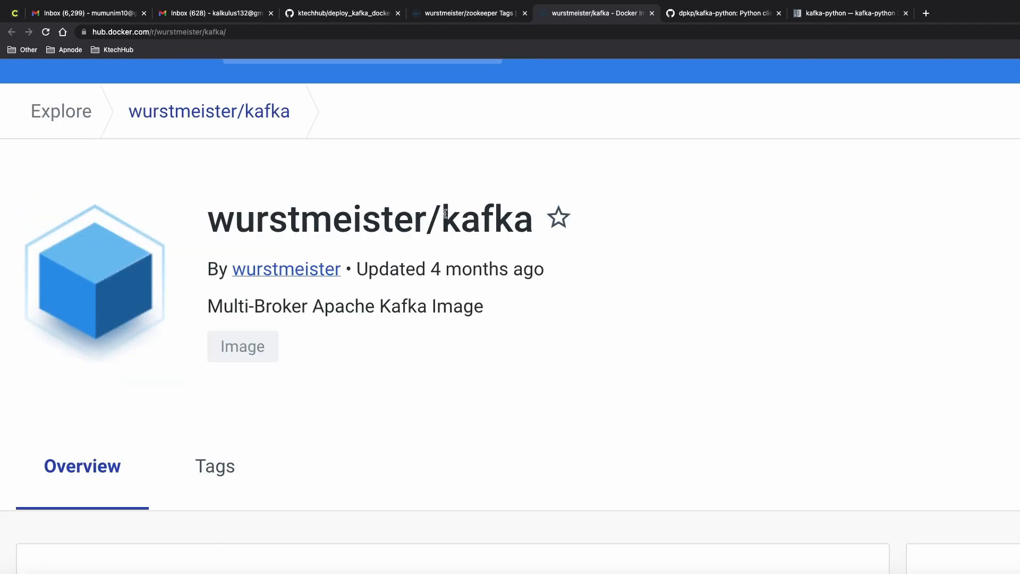
scroll(down, 3)
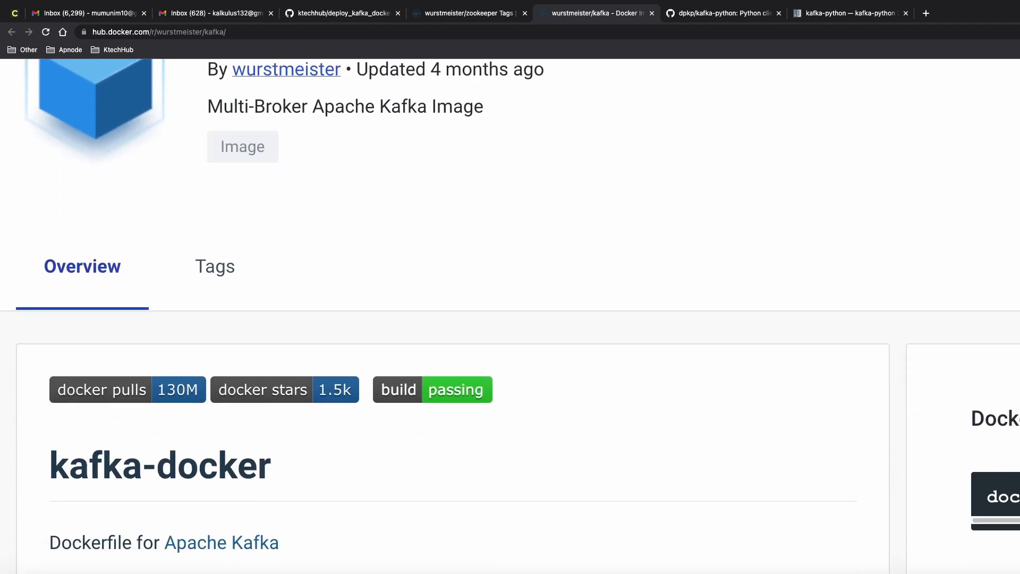
scroll(down, 3)
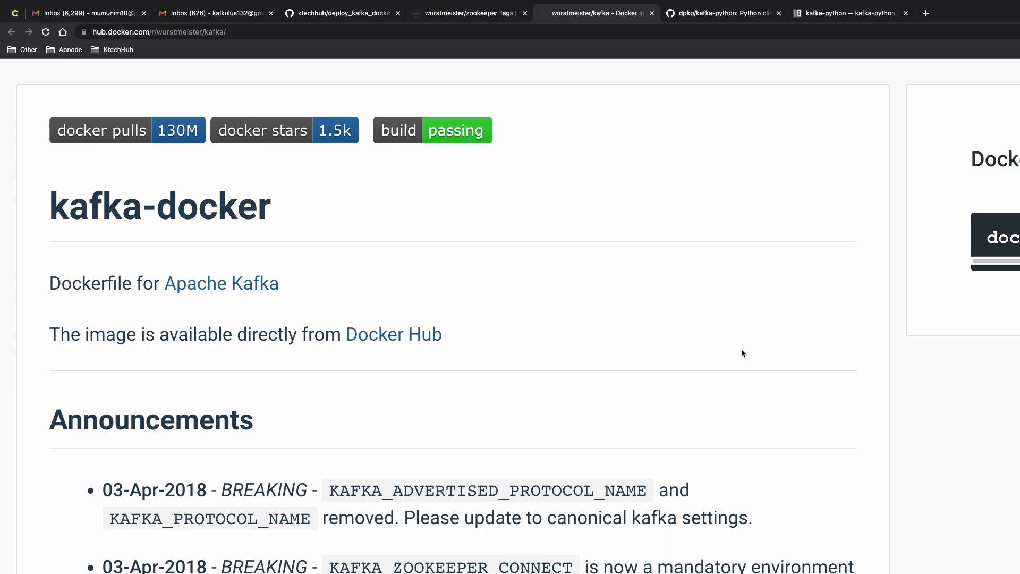
scroll(down, 3)
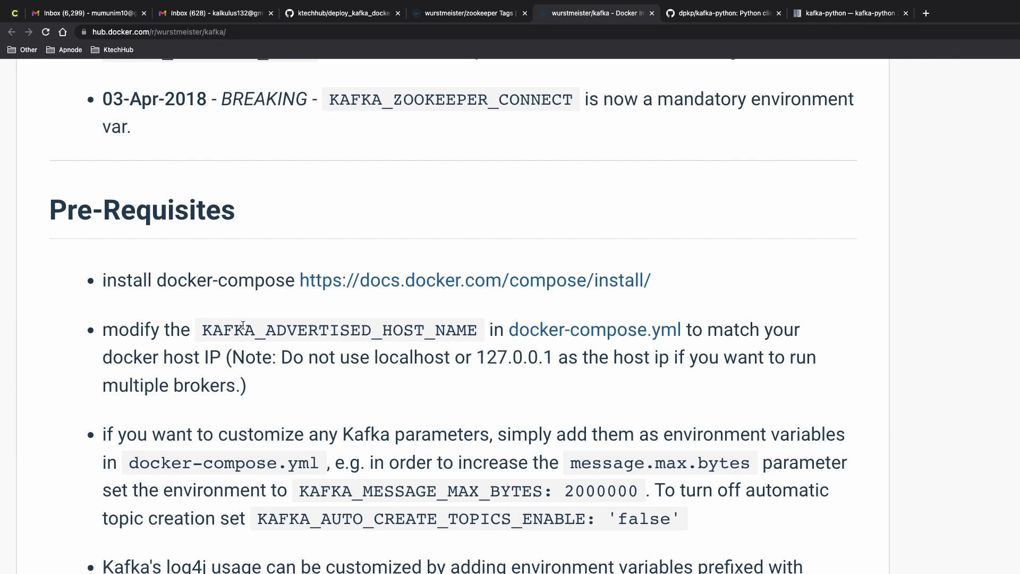
double_click(339, 330)
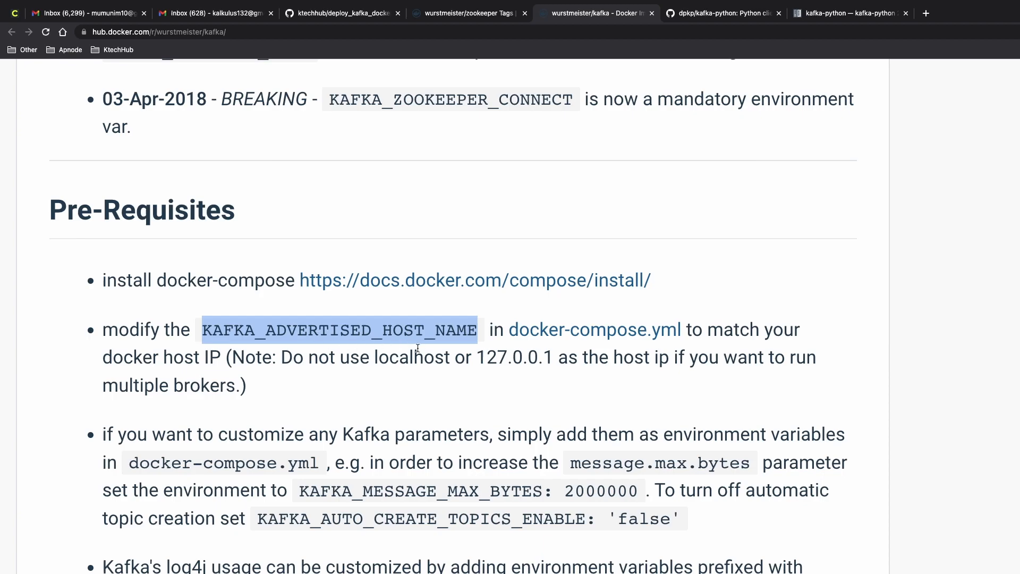
mouse_move(494, 351)
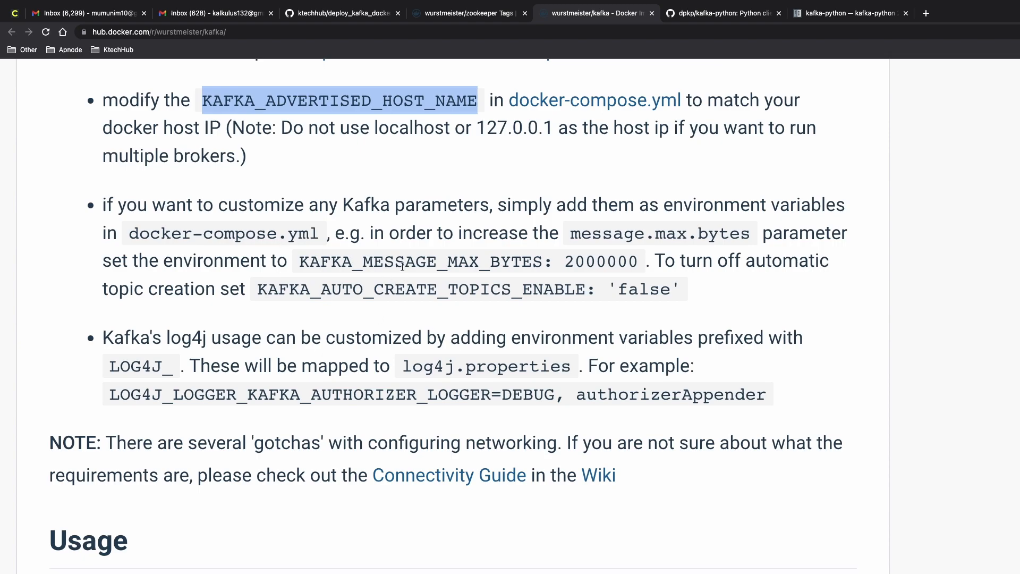
double_click(420, 261)
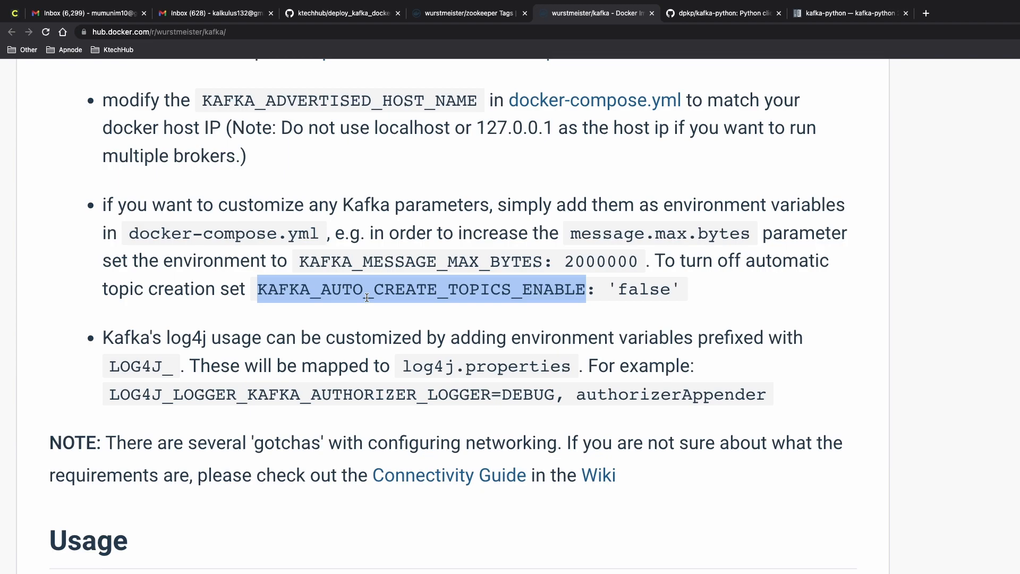
mouse_move(504, 412)
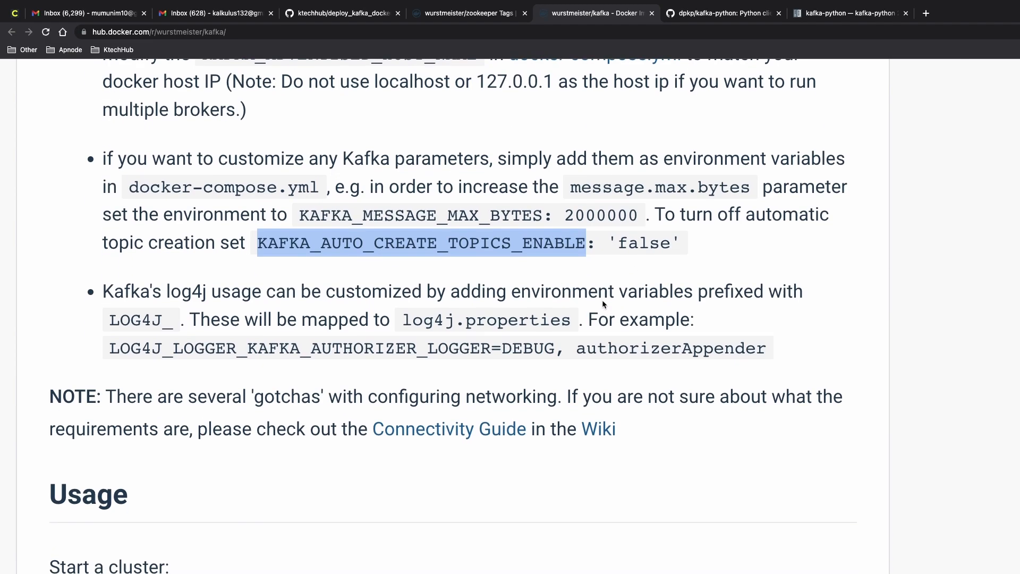
scroll(down, 3)
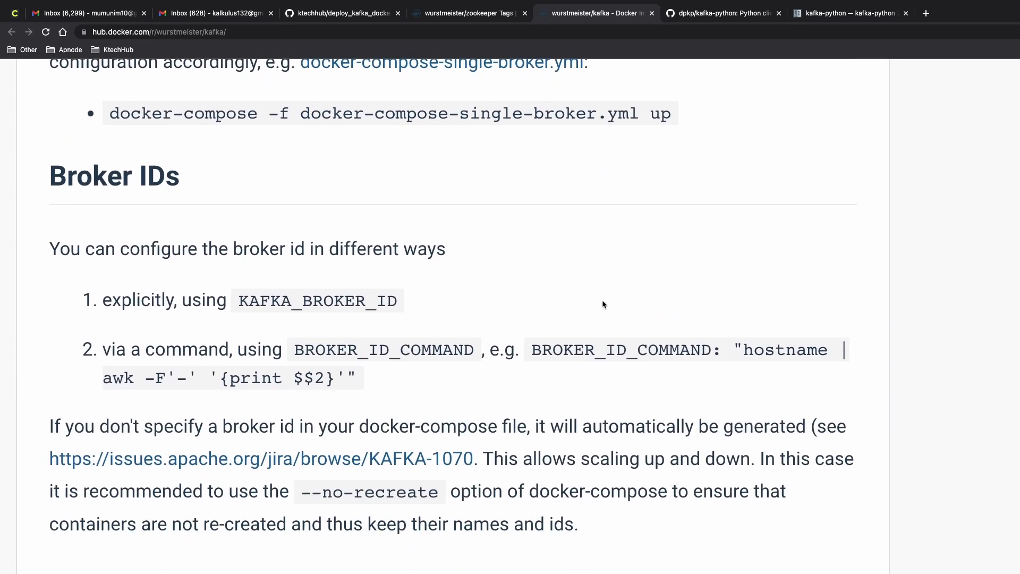
scroll(down, 3)
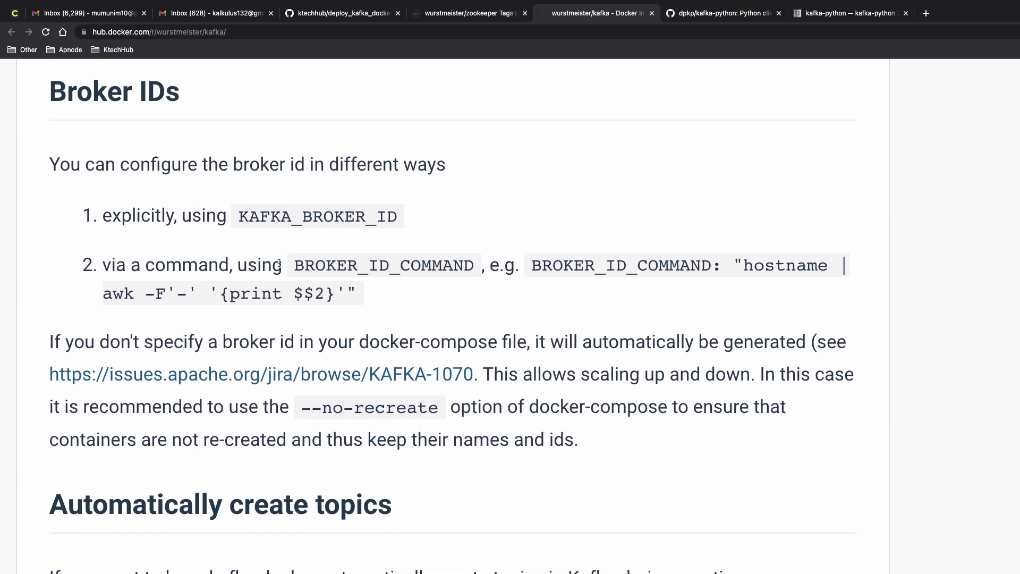
scroll(down, 3)
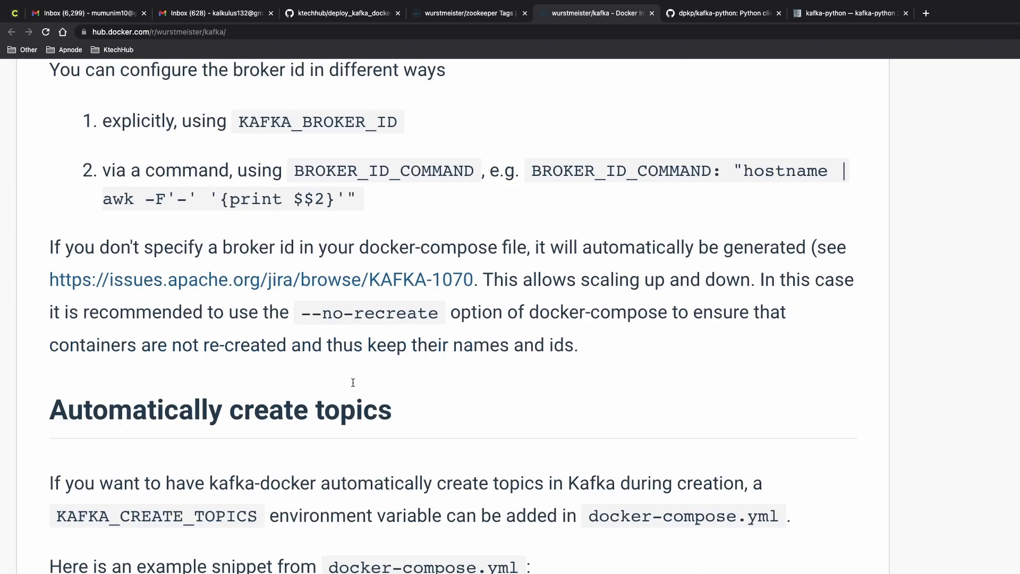
scroll(down, 3)
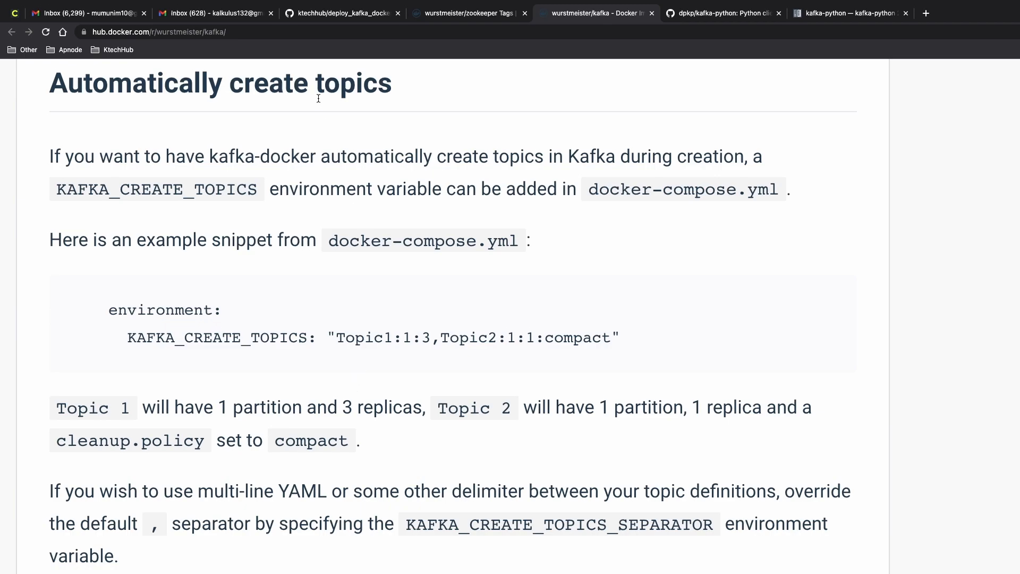
scroll(down, 3)
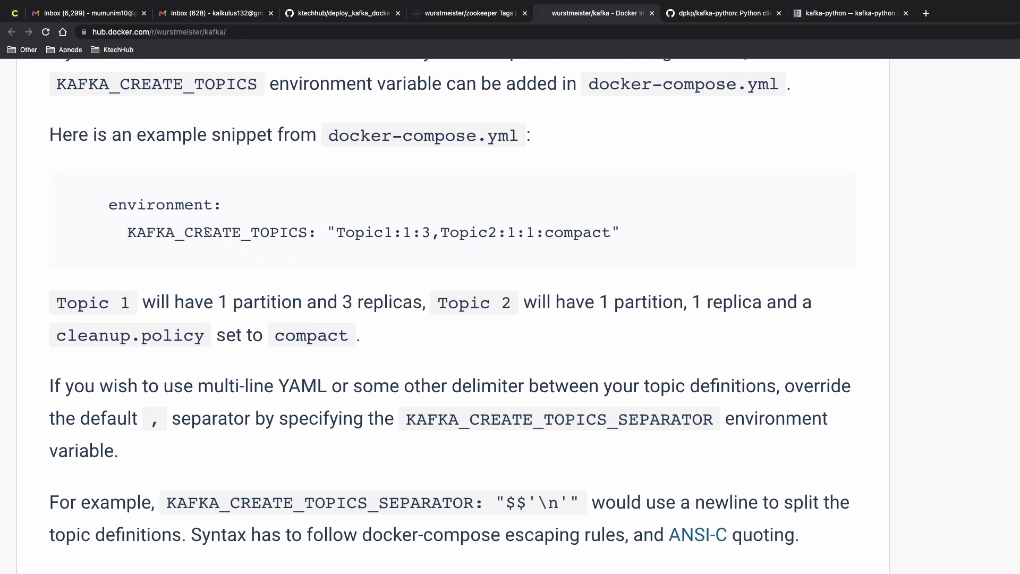
double_click(217, 232)
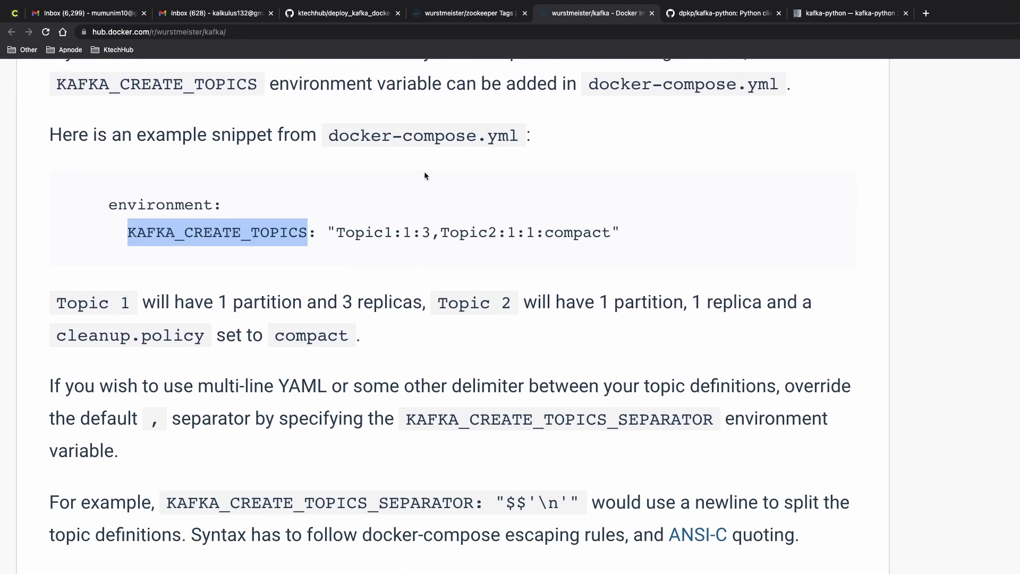
mouse_move(466, 245)
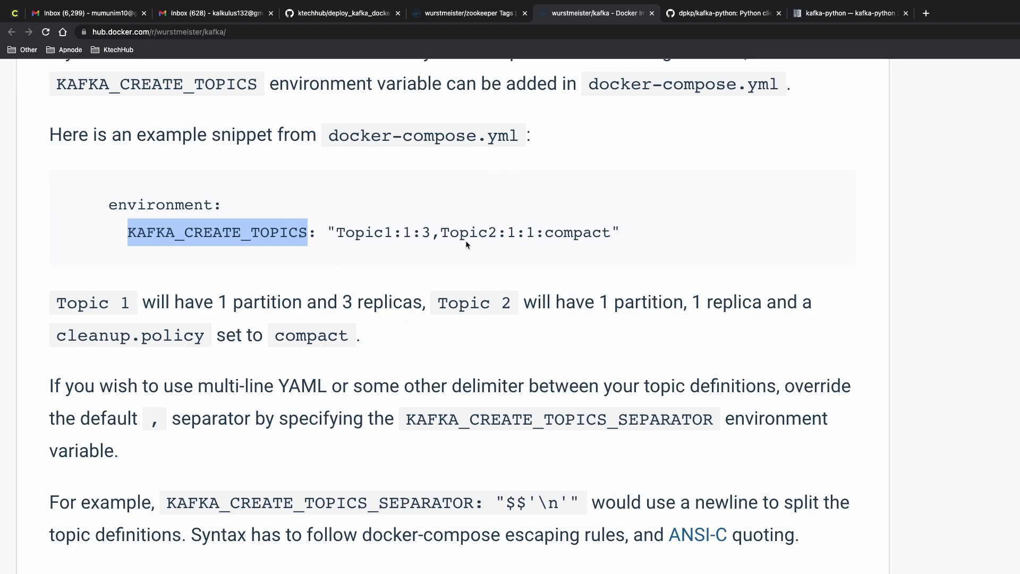
mouse_move(333, 271)
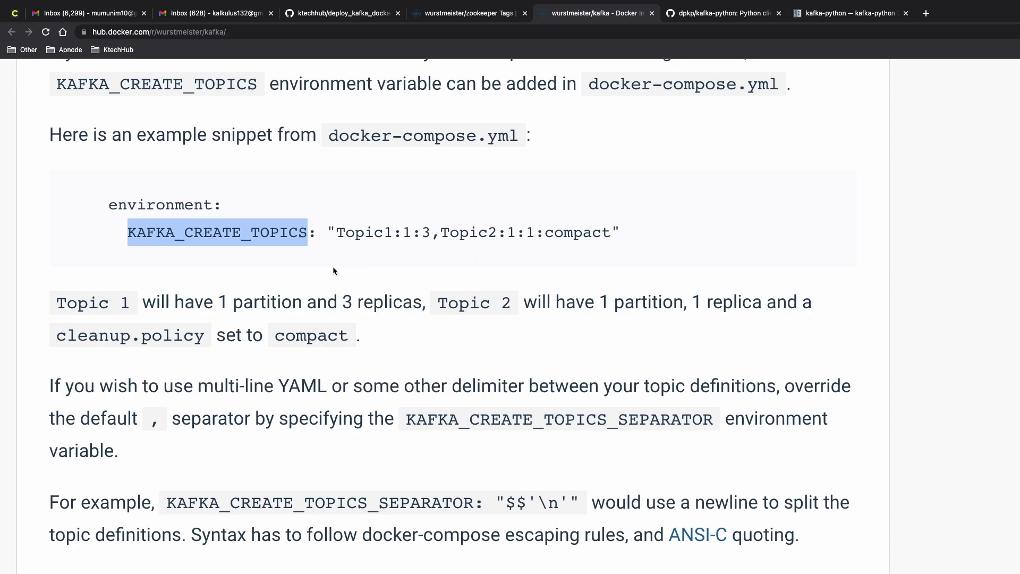
mouse_move(359, 258)
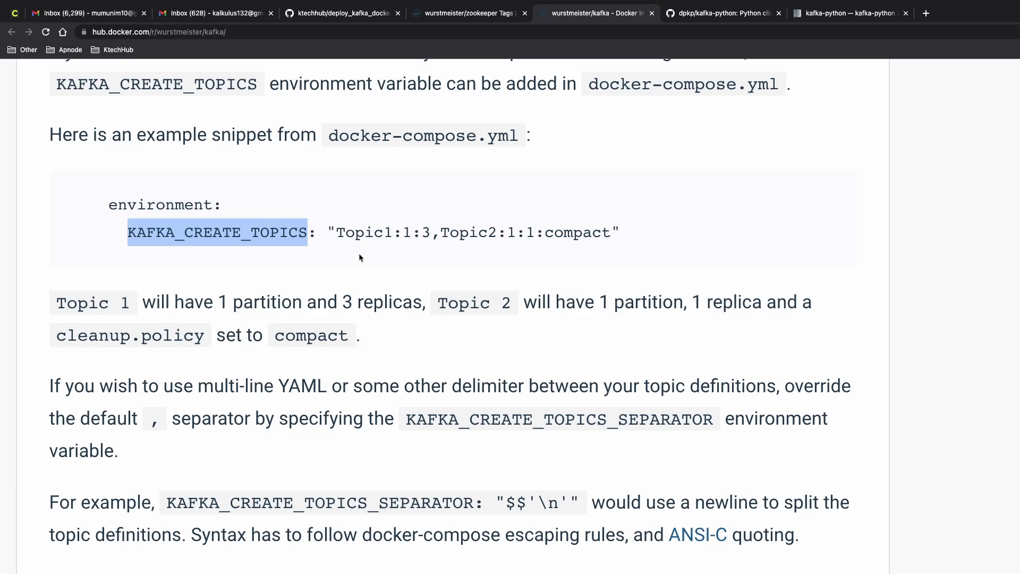
click(406, 232)
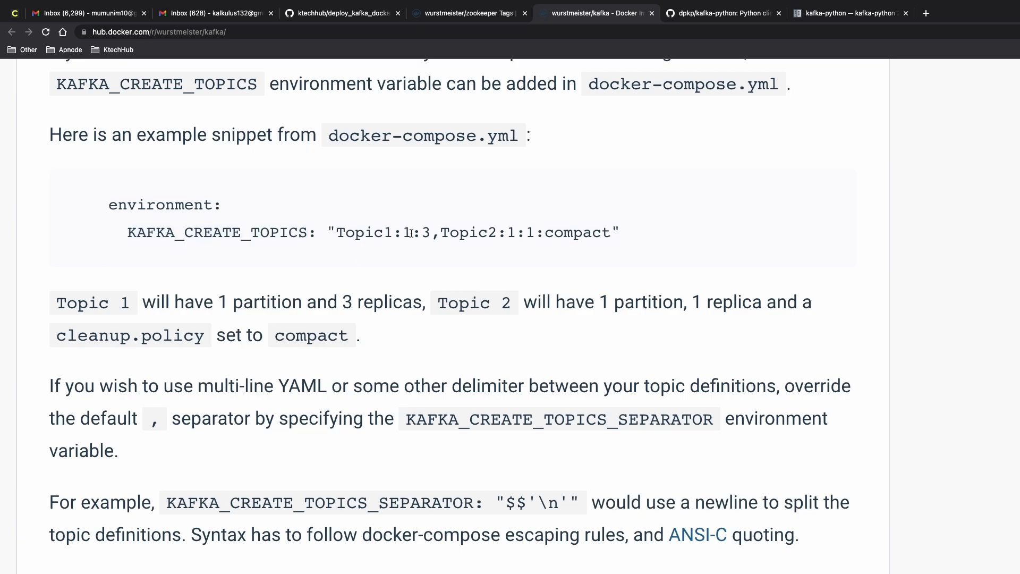
mouse_move(449, 245)
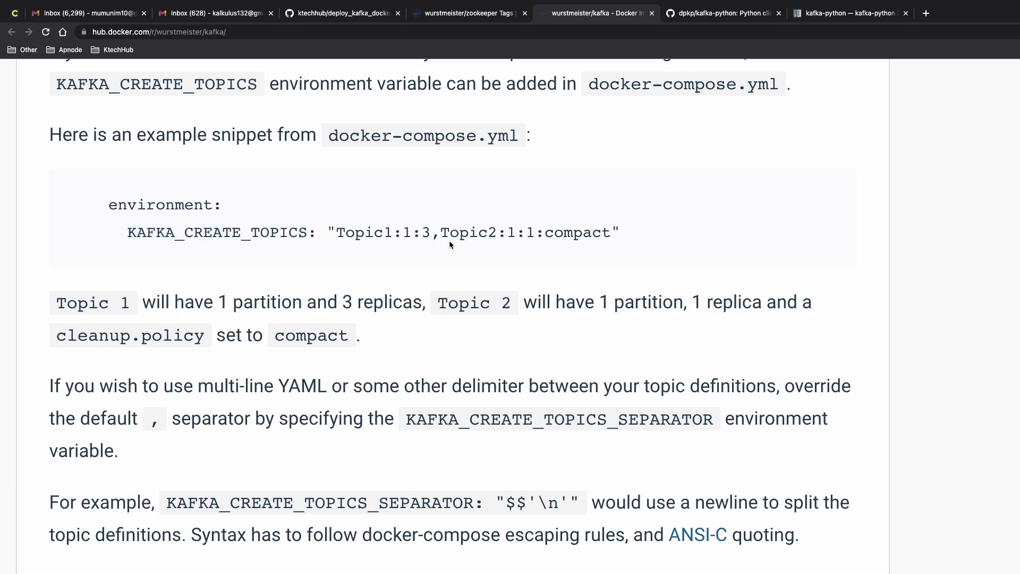
scroll(down, 3)
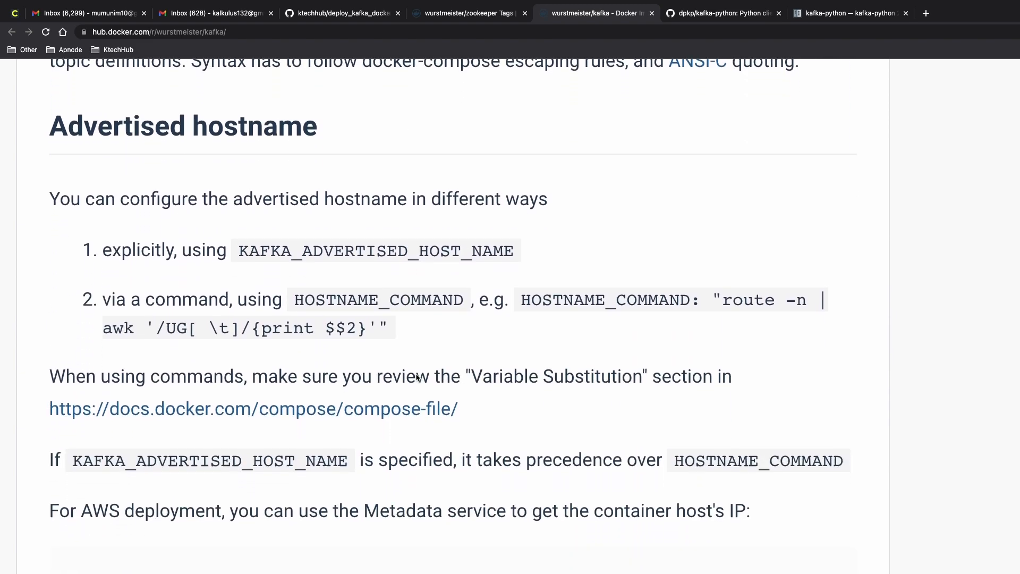
scroll(down, 3)
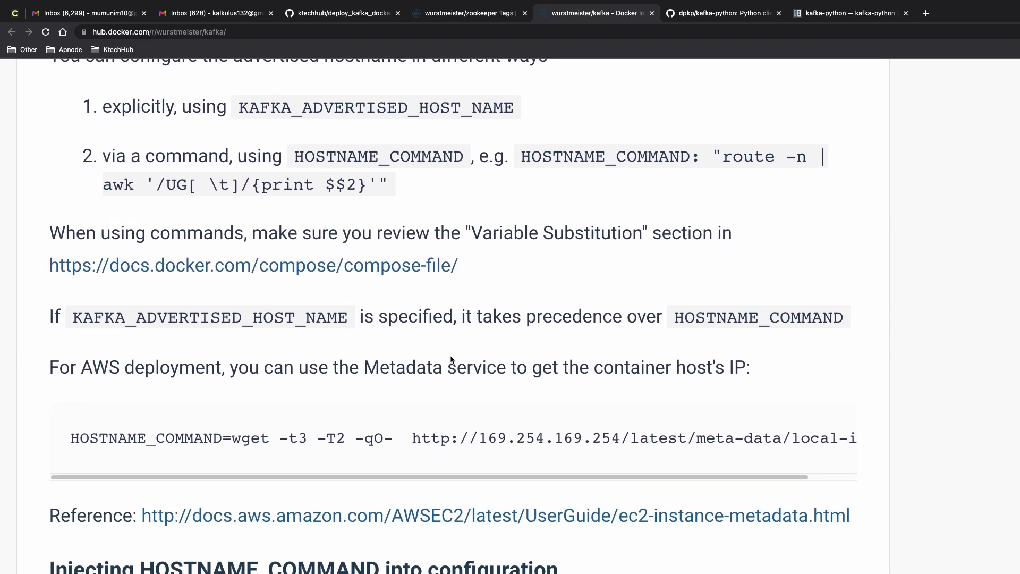
scroll(down, 3)
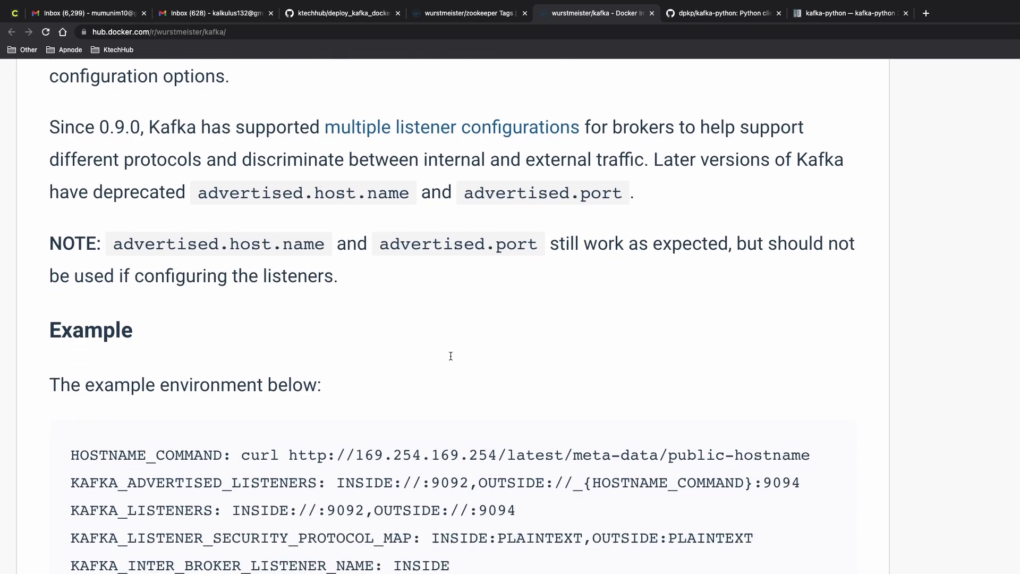
scroll(down, 3)
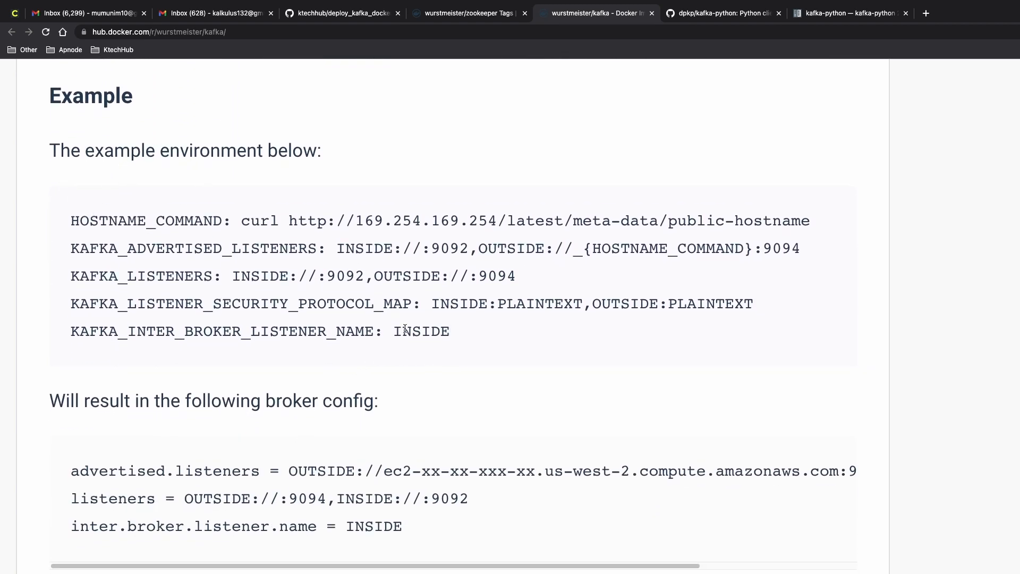
mouse_move(128, 221)
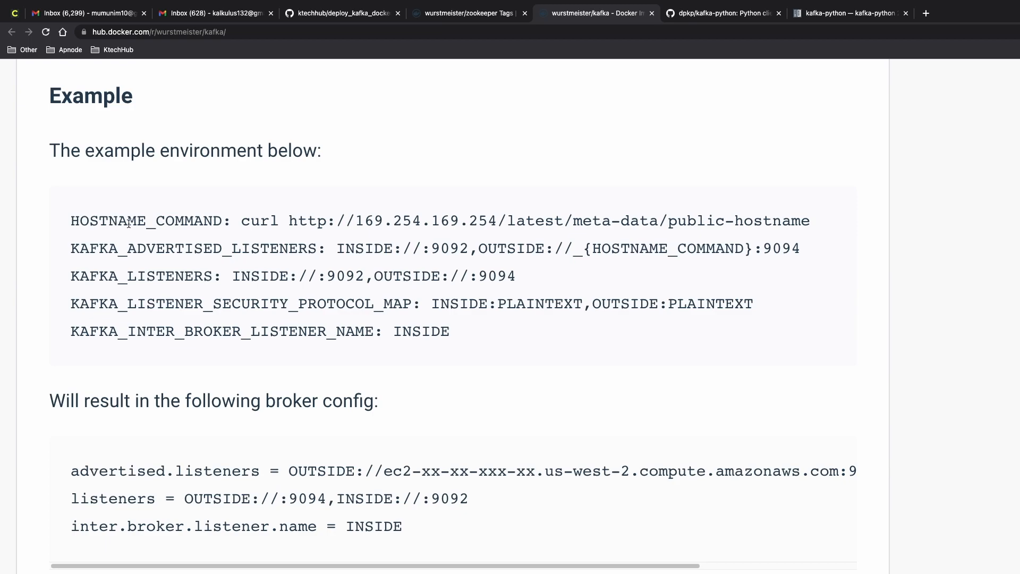
mouse_move(215, 252)
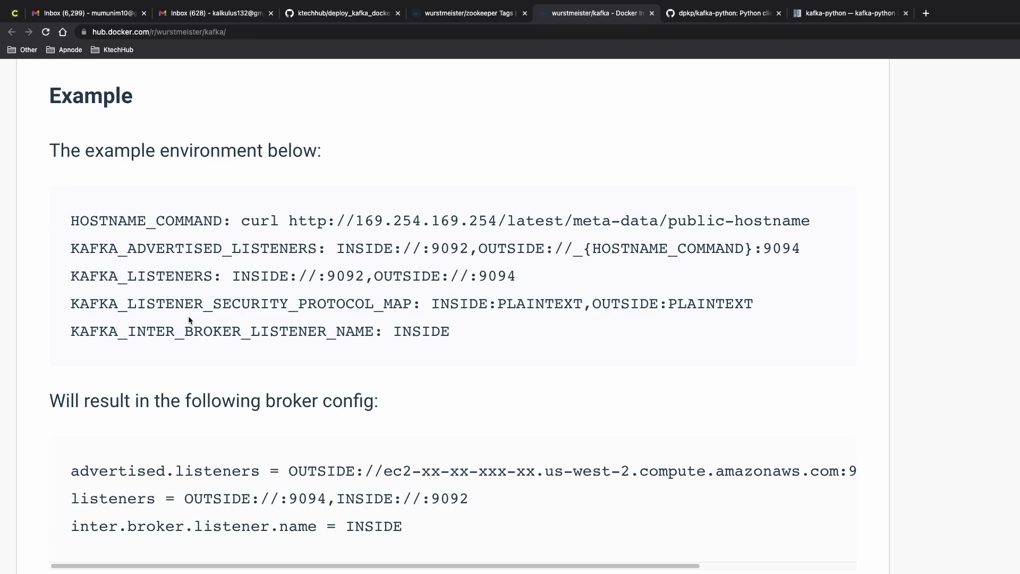
mouse_move(467, 319)
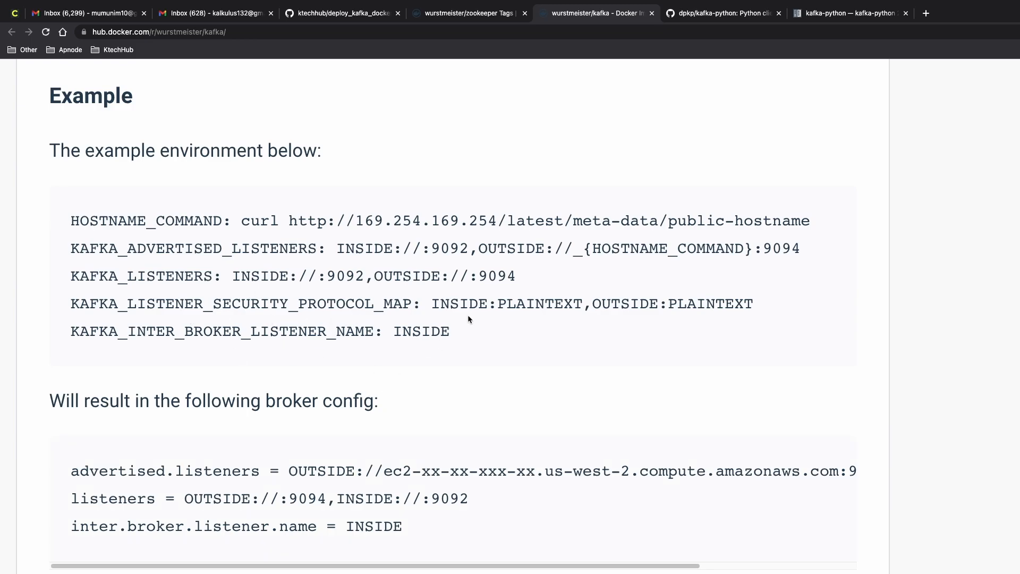
scroll(down, 3)
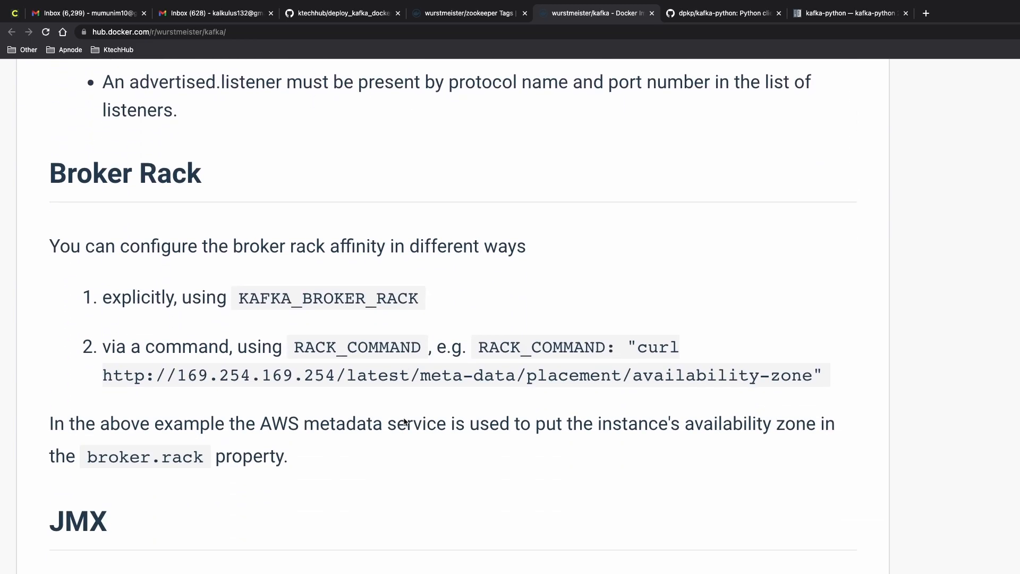
scroll(up, 3)
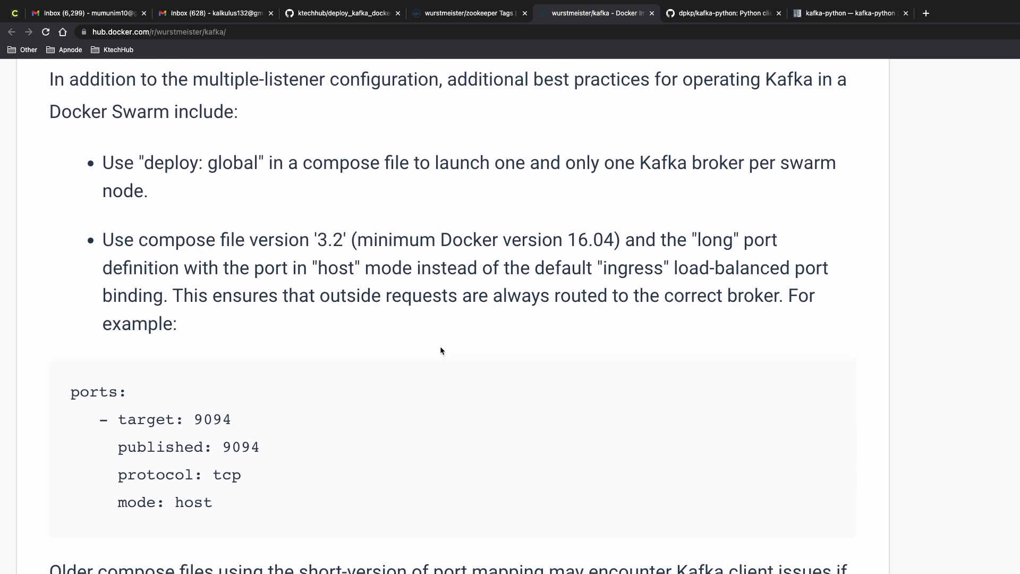
scroll(down, 3)
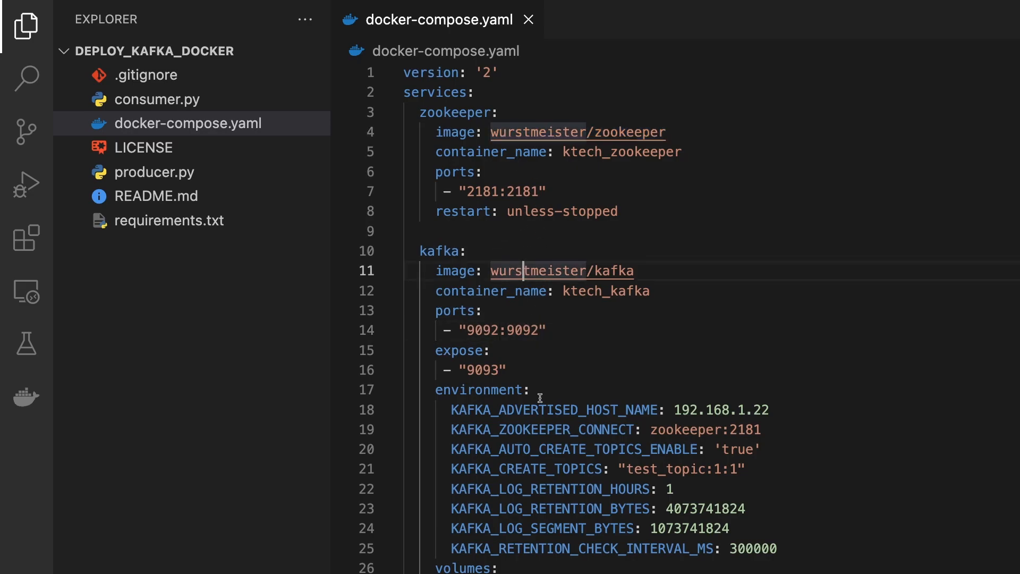
Highlight KAFKA_ADVERTISED_HOST_NAME, KAFKA_AUTO_CREATE_TOPICS_ENABLE and test_topic in the compose file
scroll(down, 3)
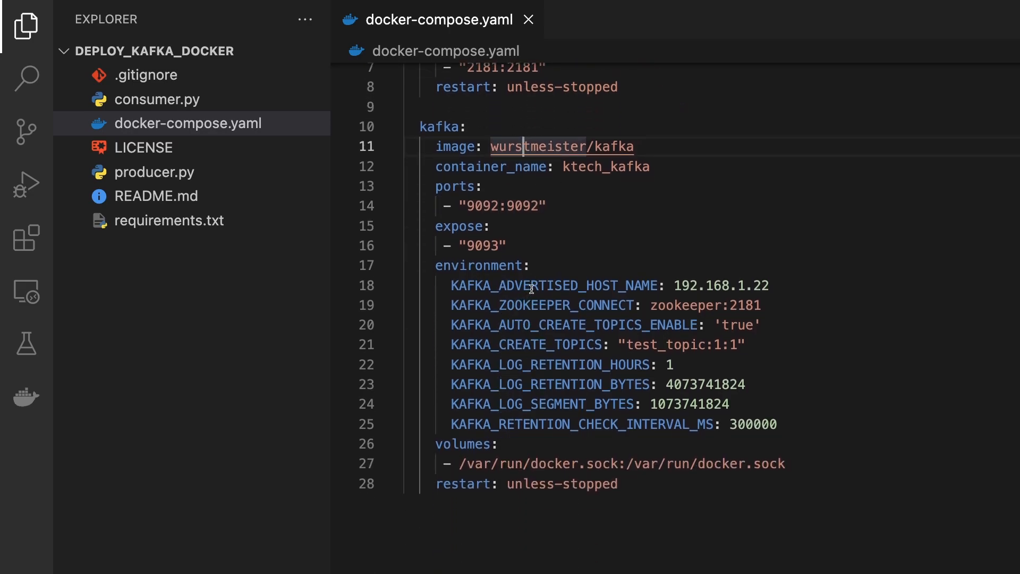
double_click(553, 285)
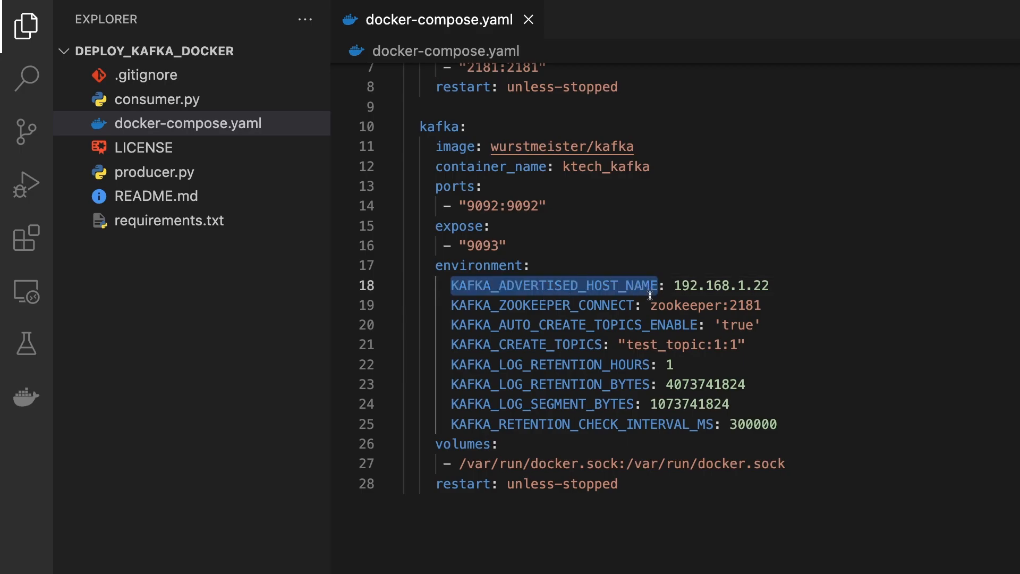
double_click(543, 304)
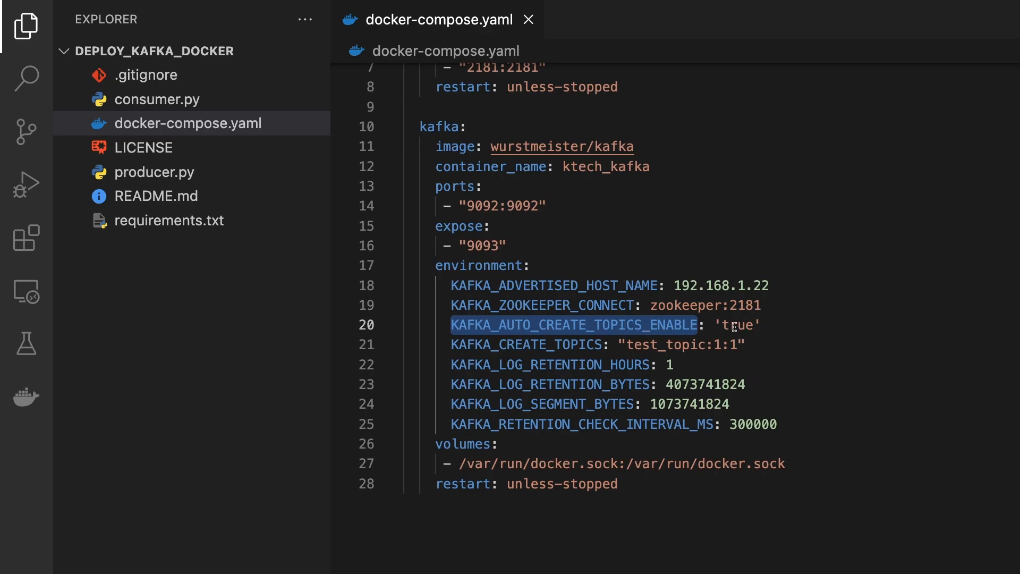
double_click(526, 344)
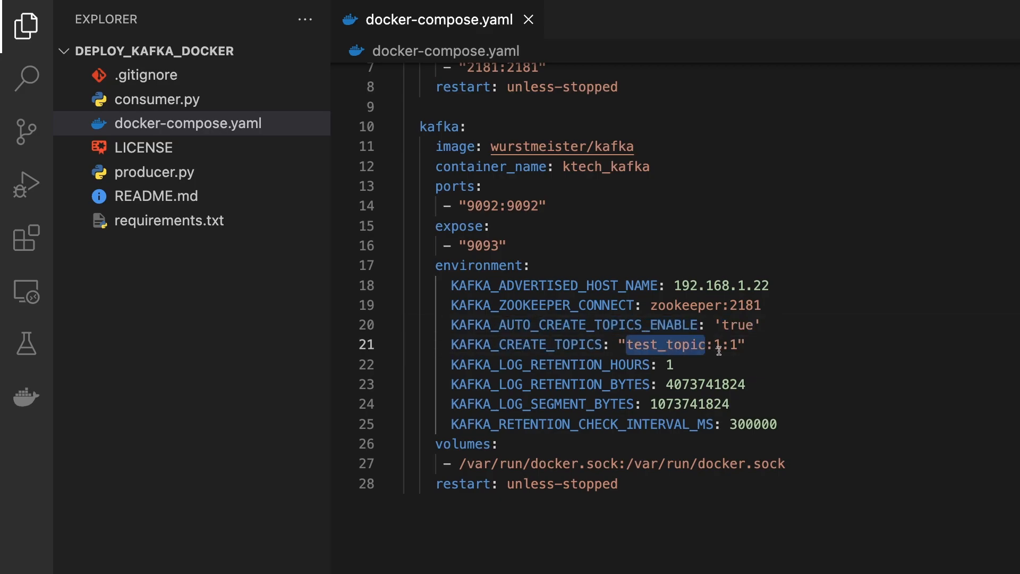
click(724, 345)
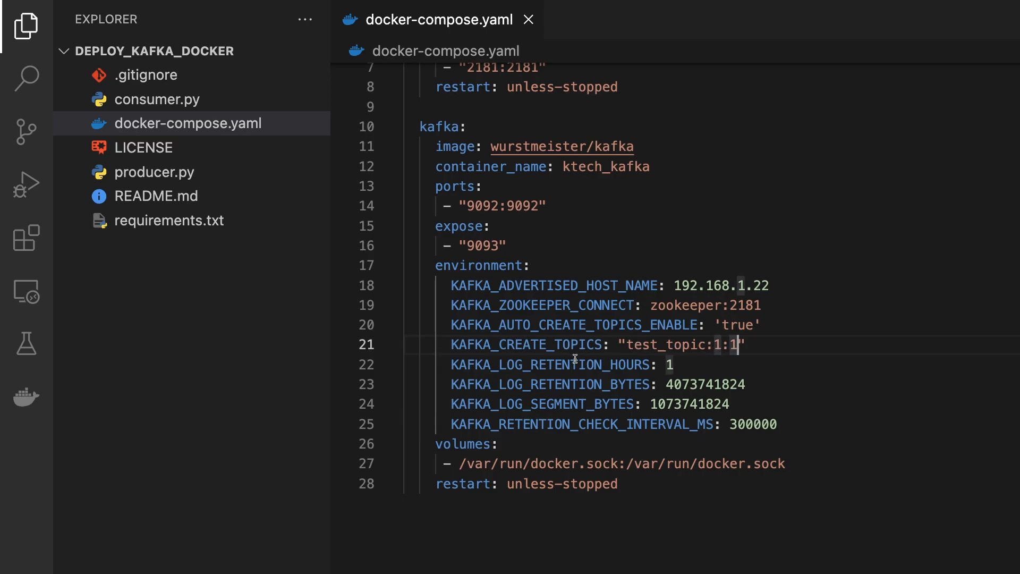
Review the Kafka log retention hours, log segment bytes and restart policy lines
double_click(548, 364)
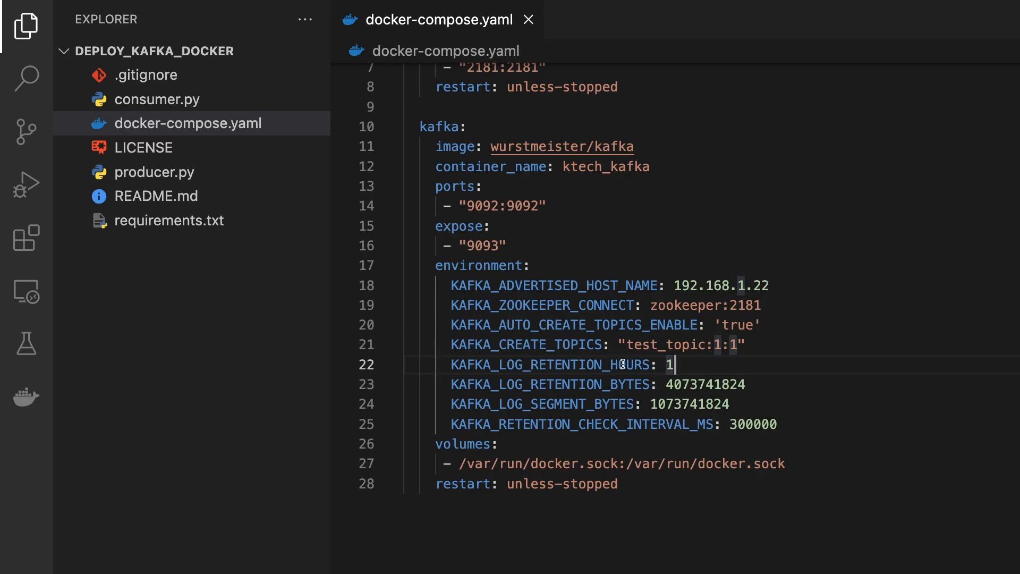
mouse_move(555, 365)
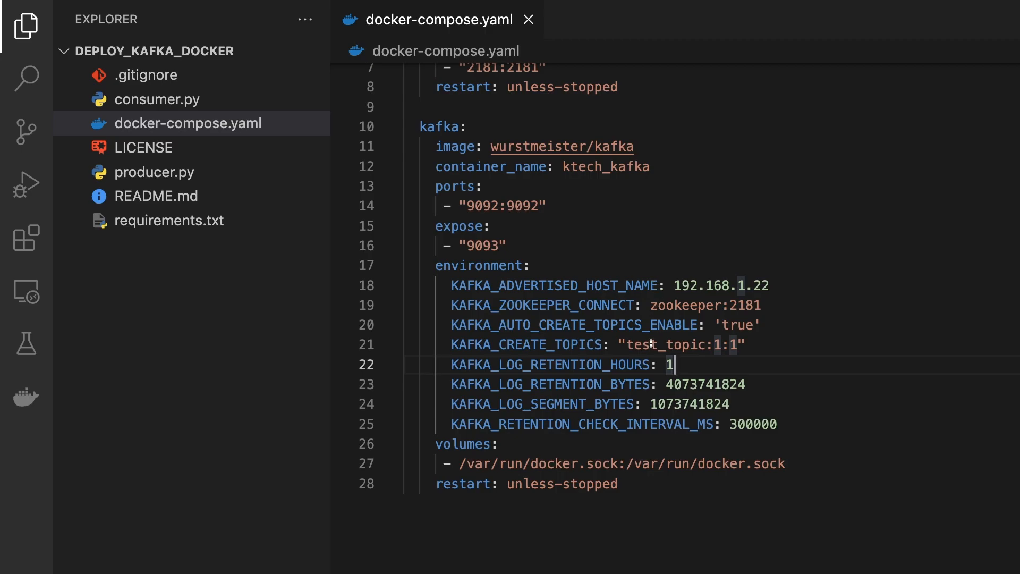
mouse_move(720, 324)
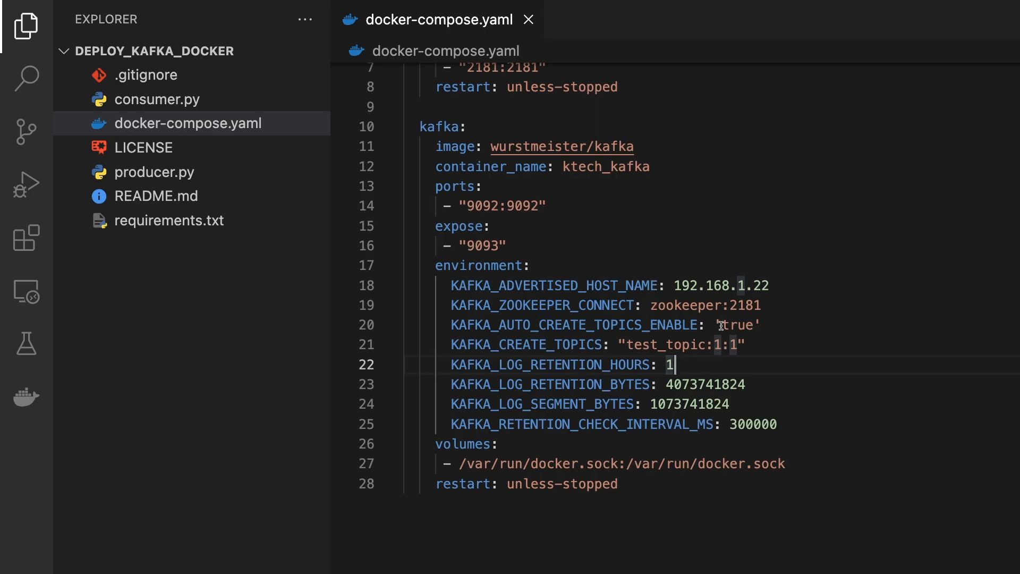
double_click(548, 383)
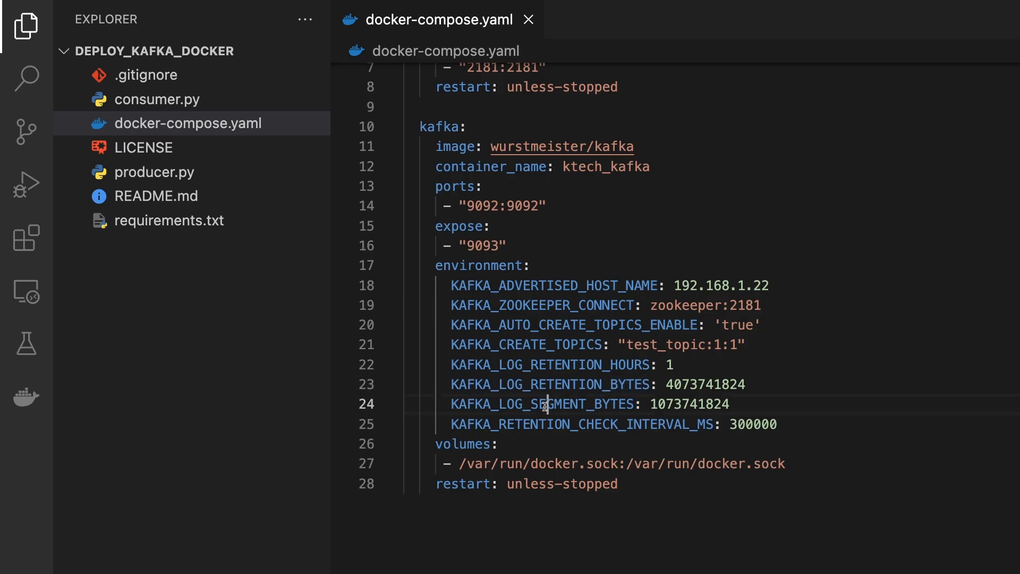
double_click(541, 403)
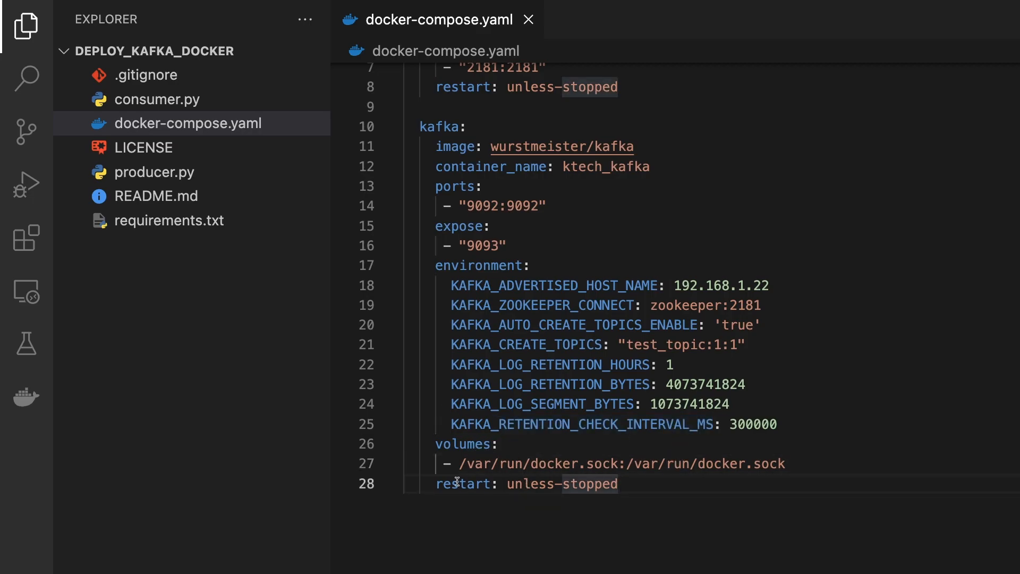
double_click(529, 483)
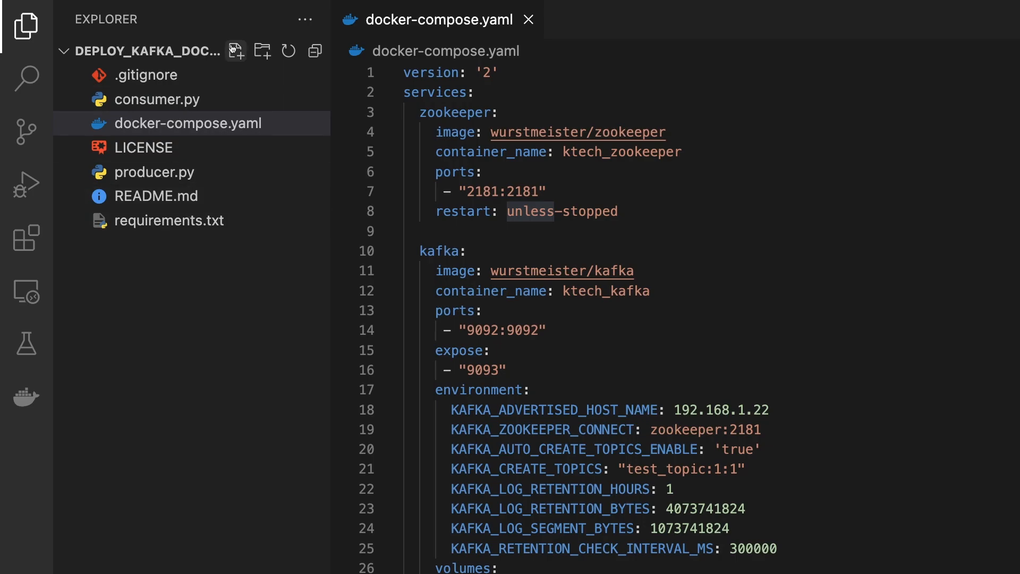
Show the running Kafka and Zookeeper container logs in the terminal below docker-compose.yaml
click(228, 6)
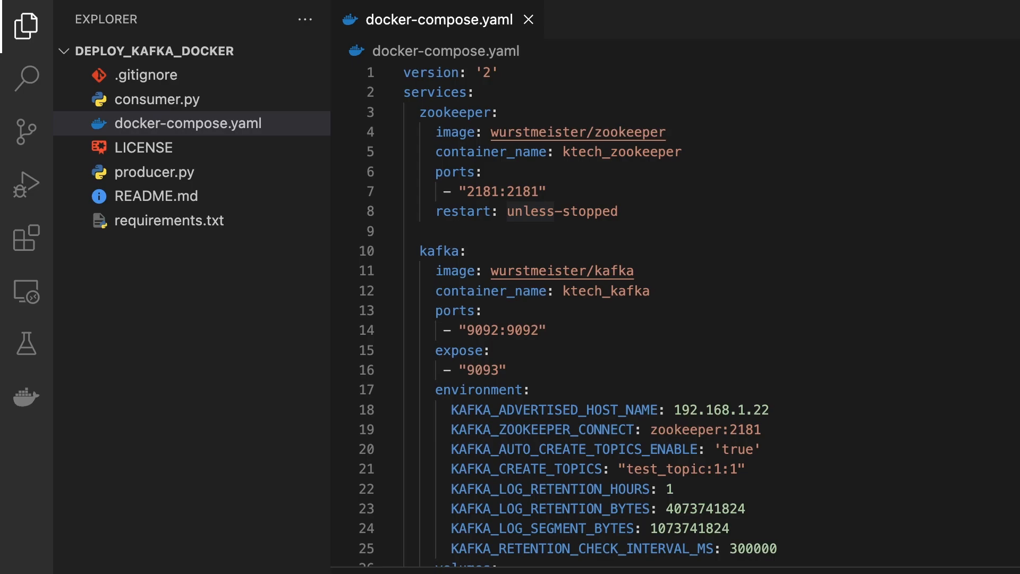
scroll(down, 3)
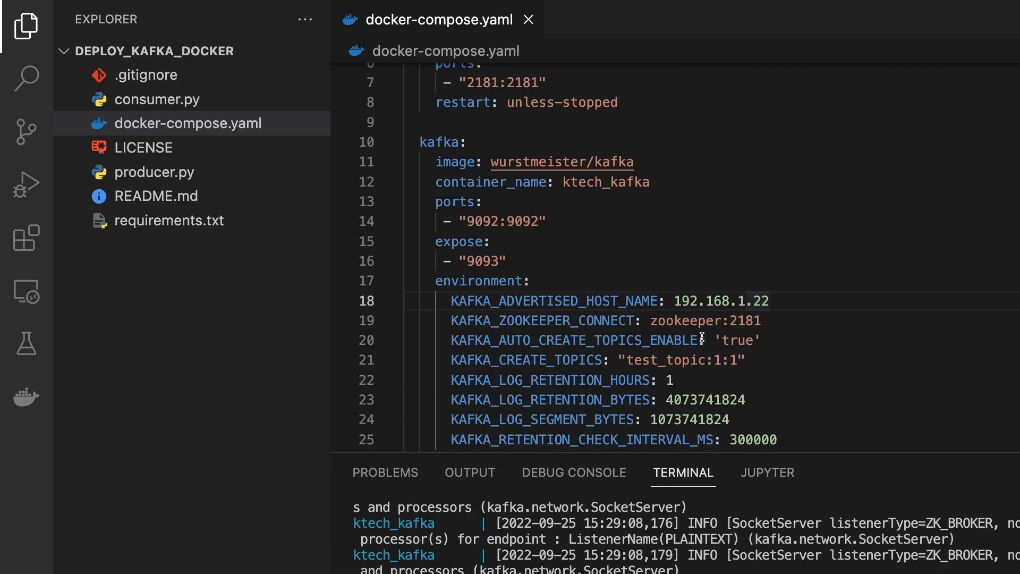
scroll(down, 3)
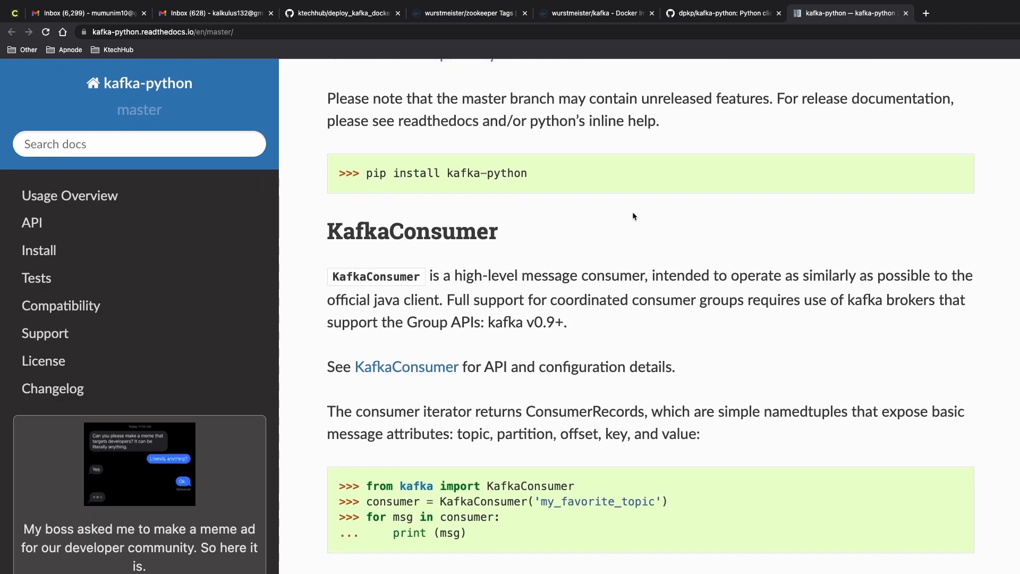
Read the KafkaConsumer and KafkaProducer examples, highlighting 'foobar', then return to the GitHub repo
scroll(down, 3)
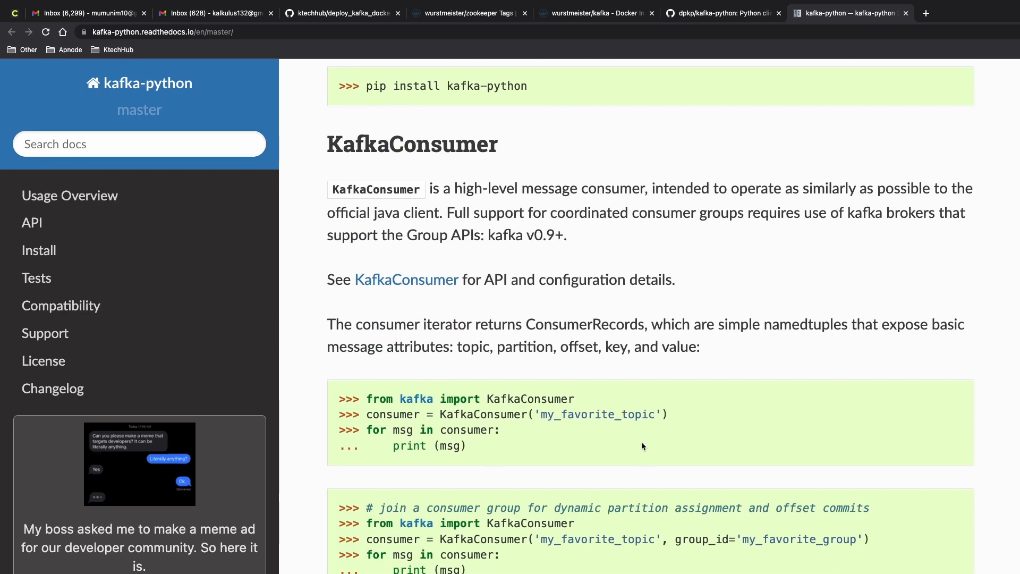
scroll(down, 3)
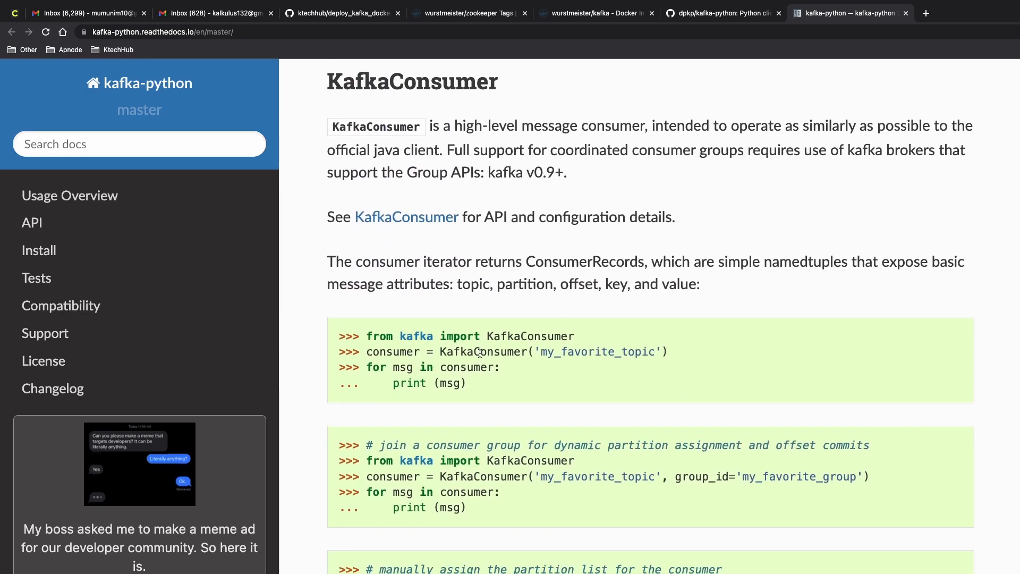
scroll(down, 3)
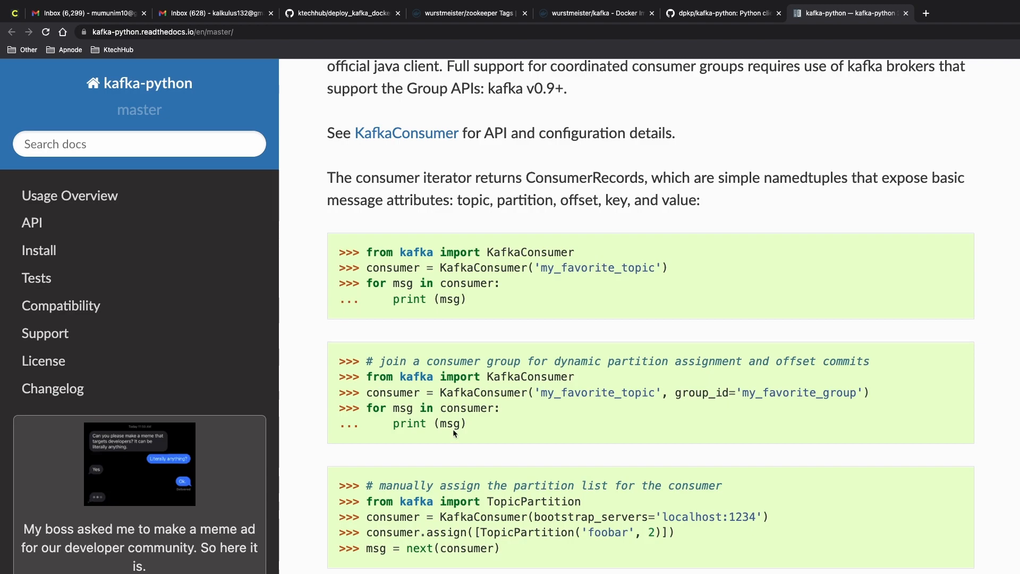
scroll(down, 3)
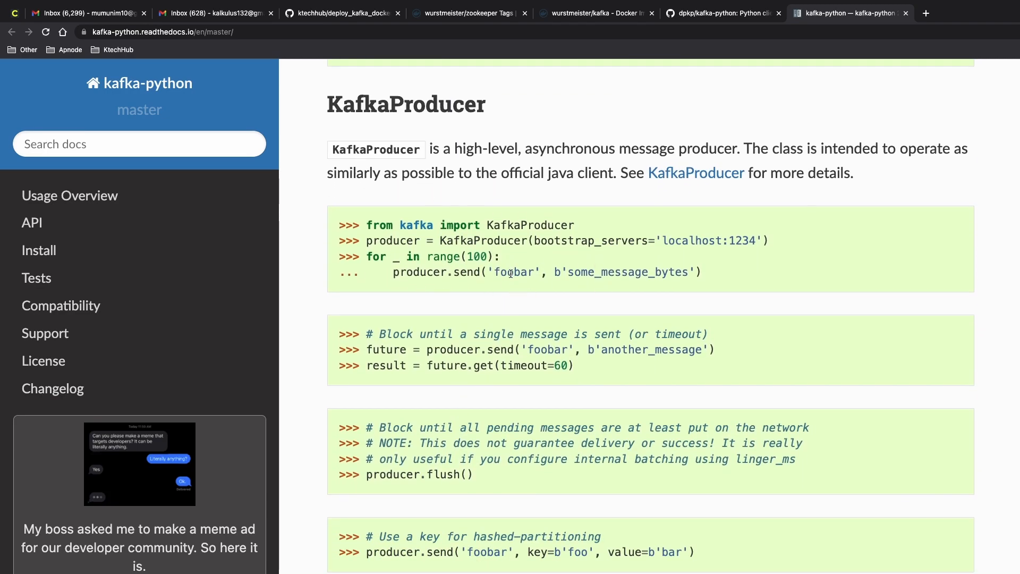
double_click(514, 272)
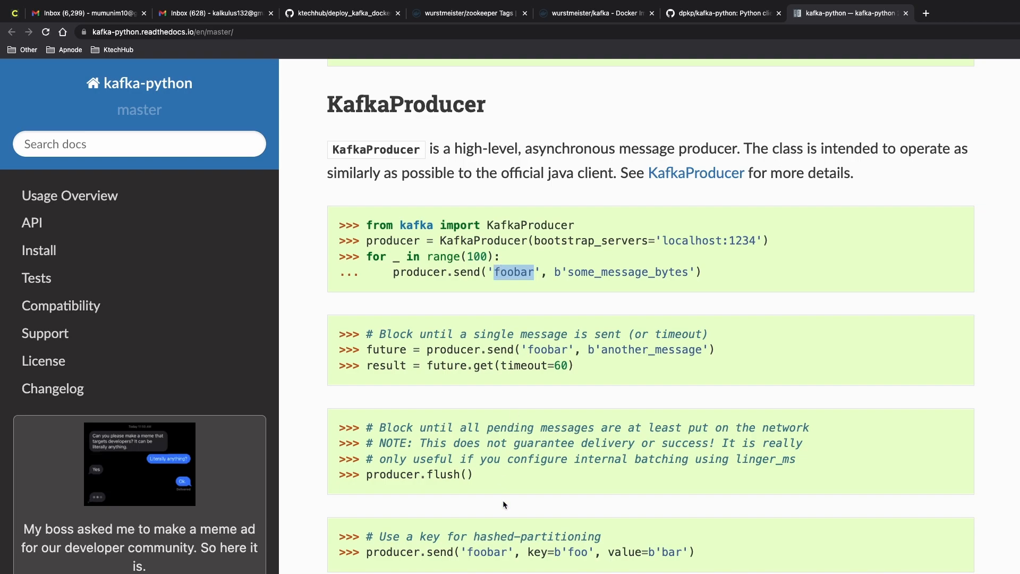
mouse_move(521, 362)
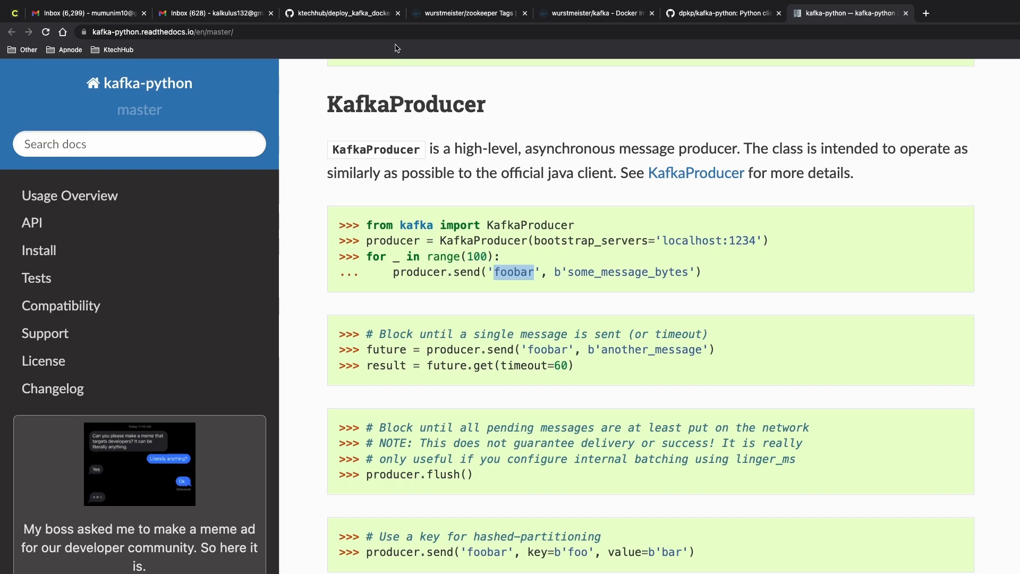
click(338, 13)
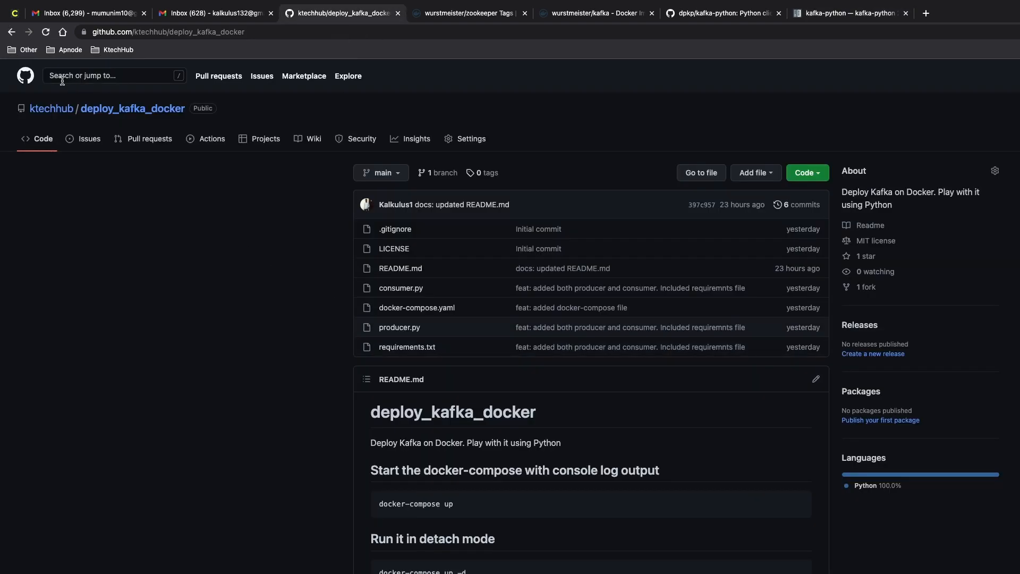
mouse_move(132, 119)
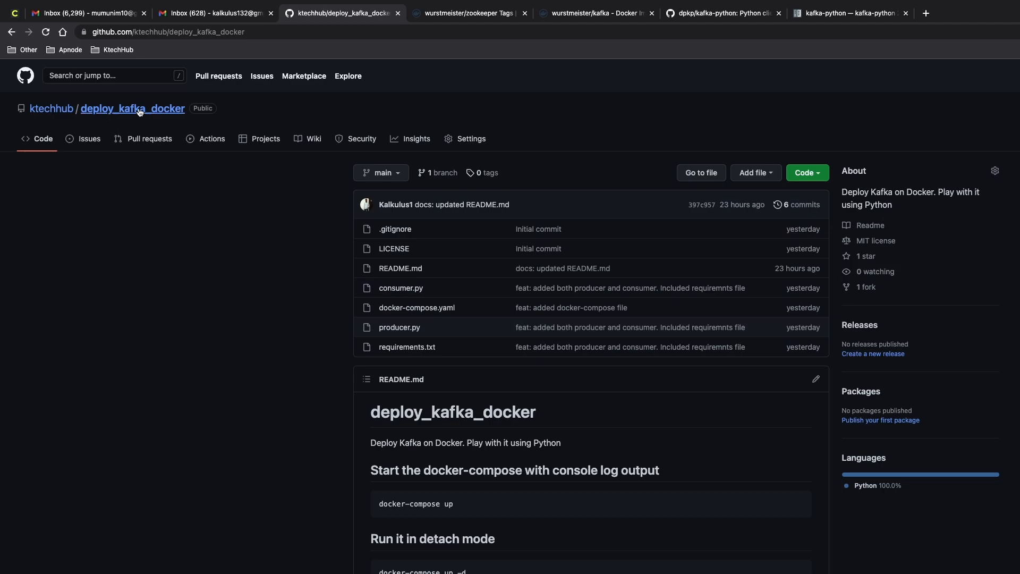
Scroll through the deploy_kafka_docker repository files and README
scroll(down, 3)
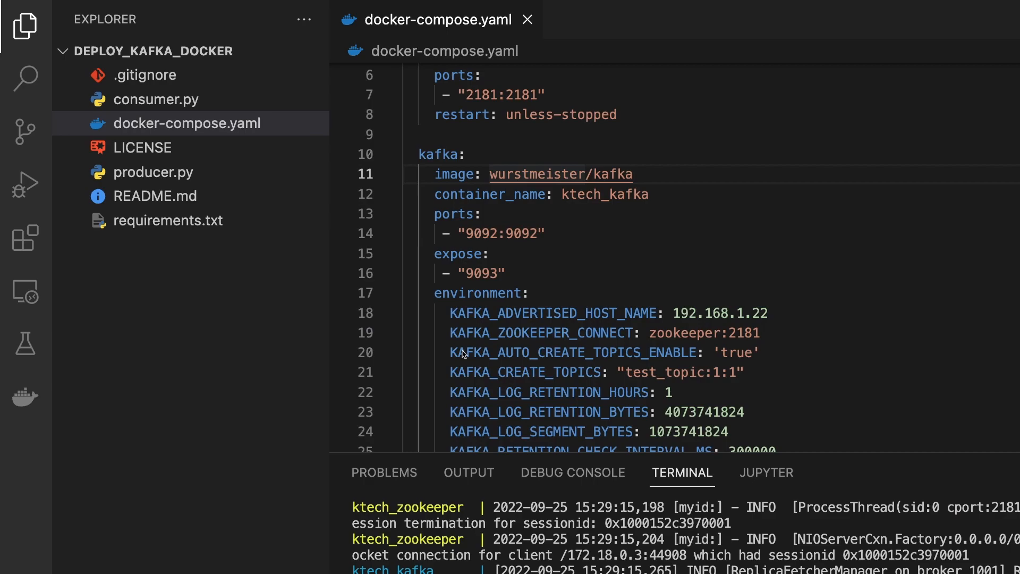
Open consumer.py and highlight the server address, test_topic, and auto_offset_reset 'latest' value
double_click(573, 352)
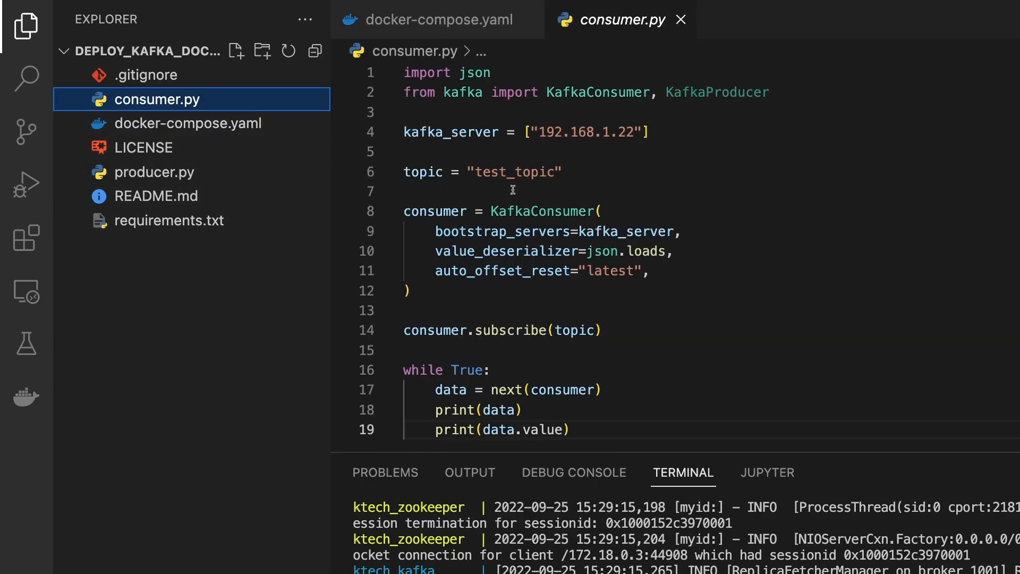
double_click(450, 132)
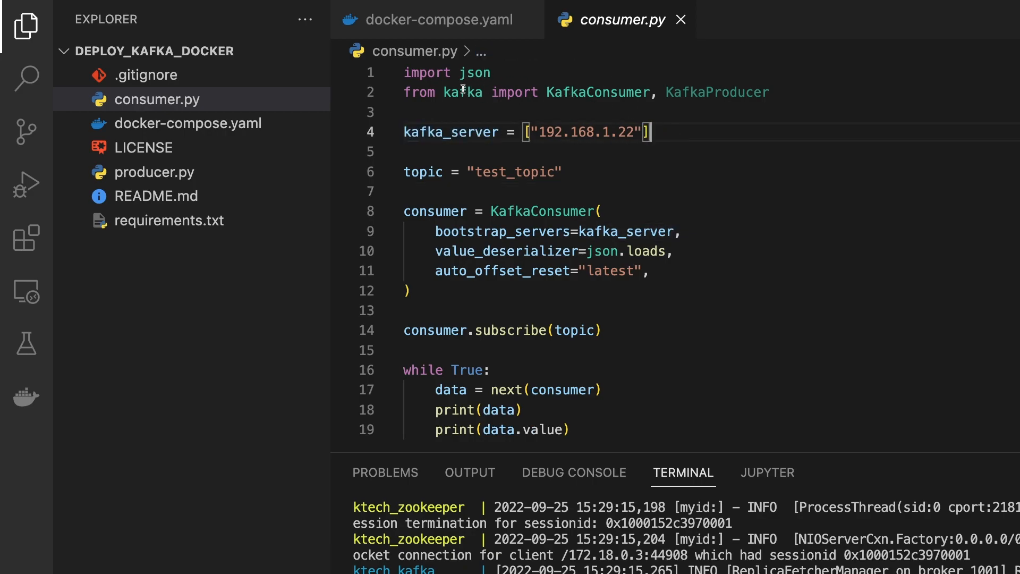
double_click(717, 92)
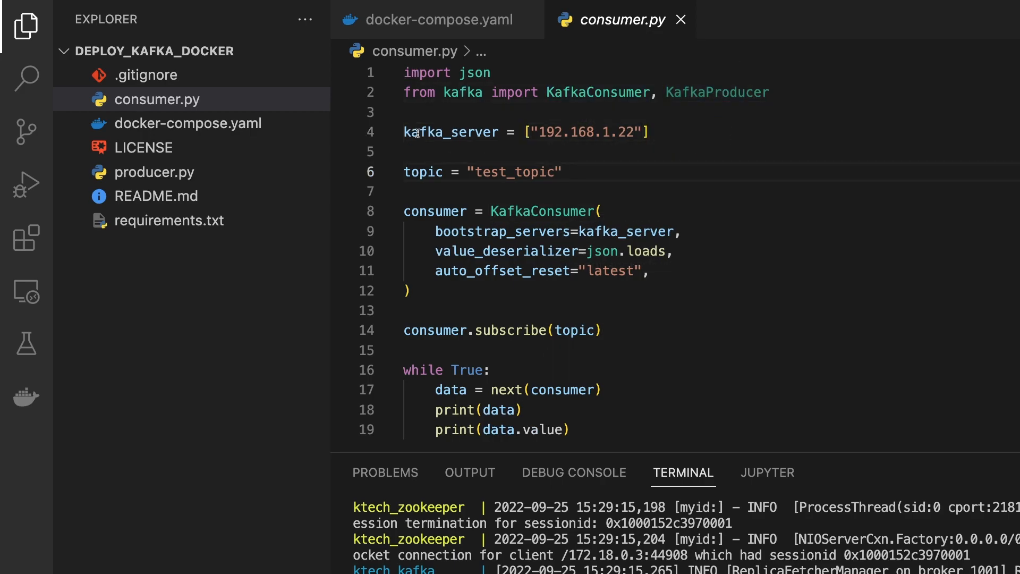
double_click(423, 172)
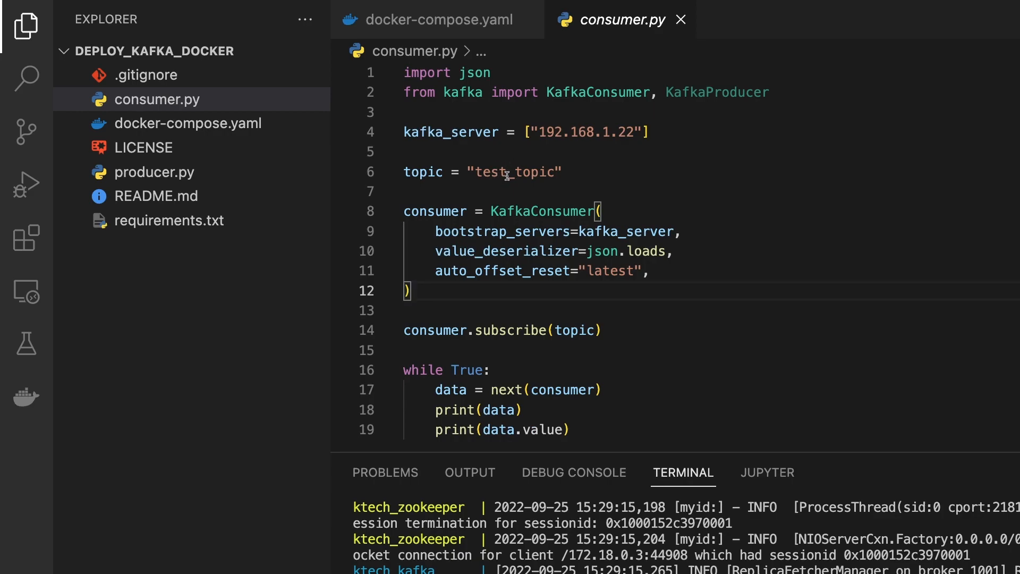
mouse_move(524, 219)
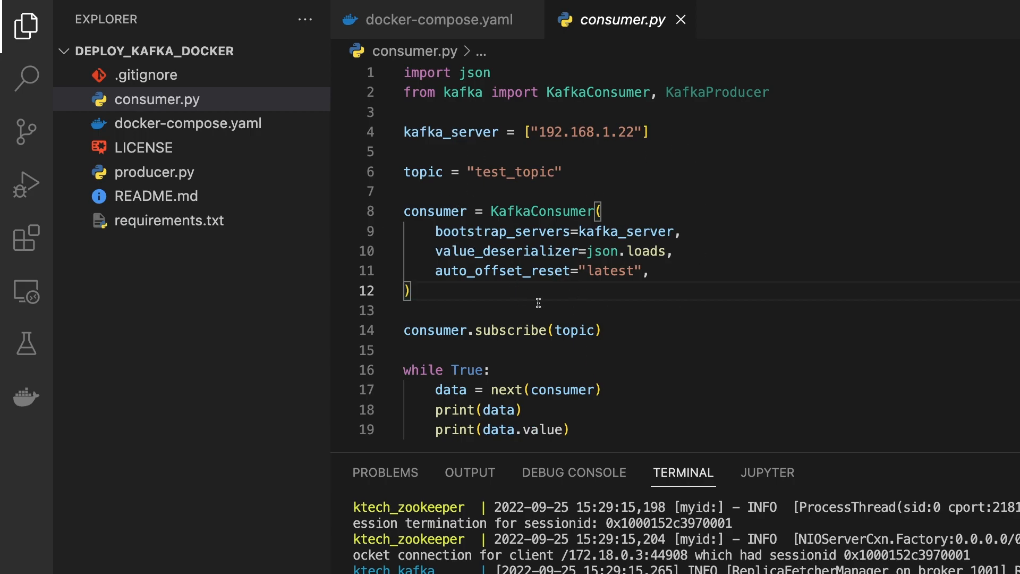
double_click(435, 210)
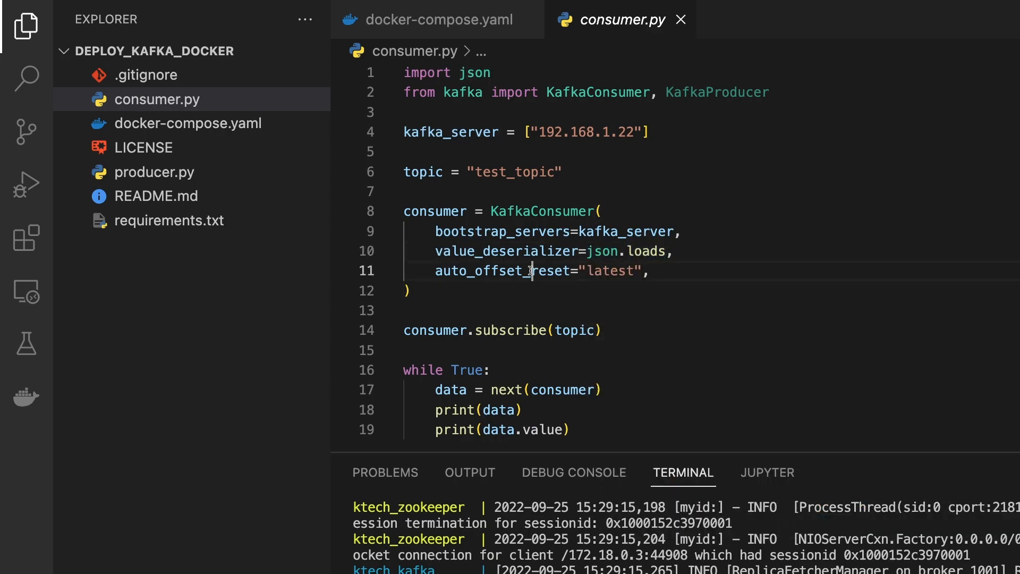
double_click(611, 270)
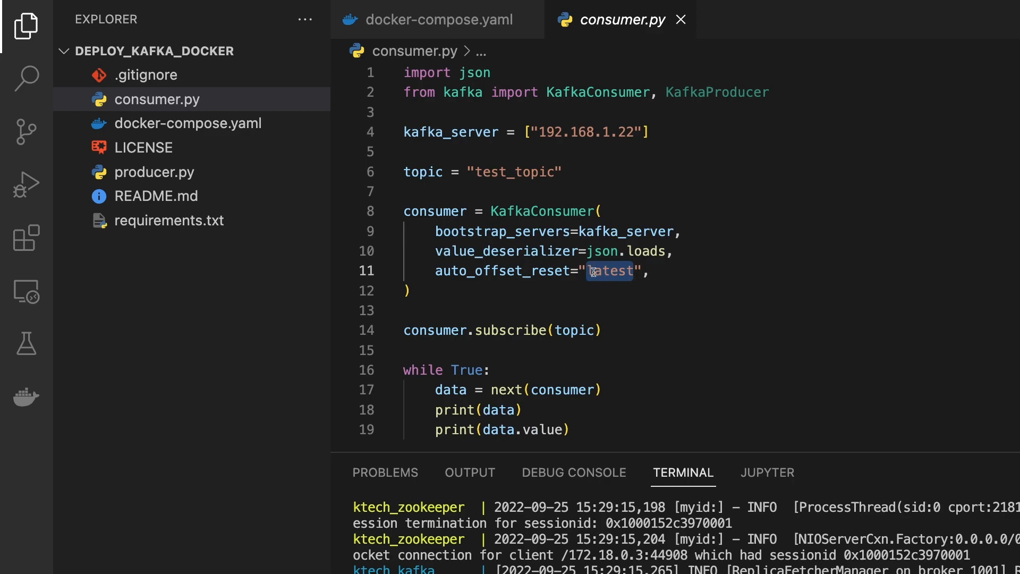
mouse_move(542, 211)
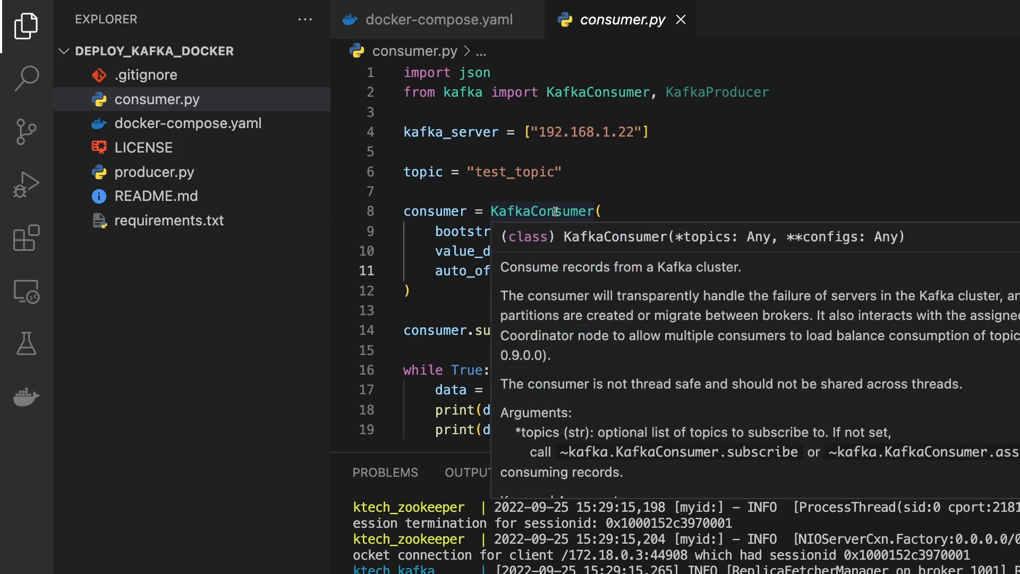
Search KafkaConsumer's group.py source for 'offs' to check the auto_offset_reset default
click(542, 210)
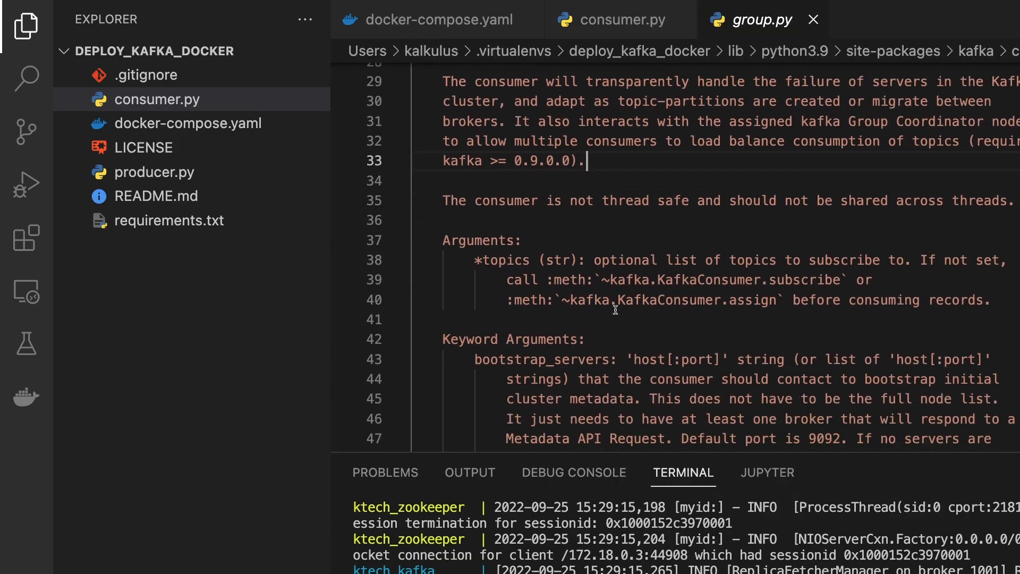
scroll(down, 3)
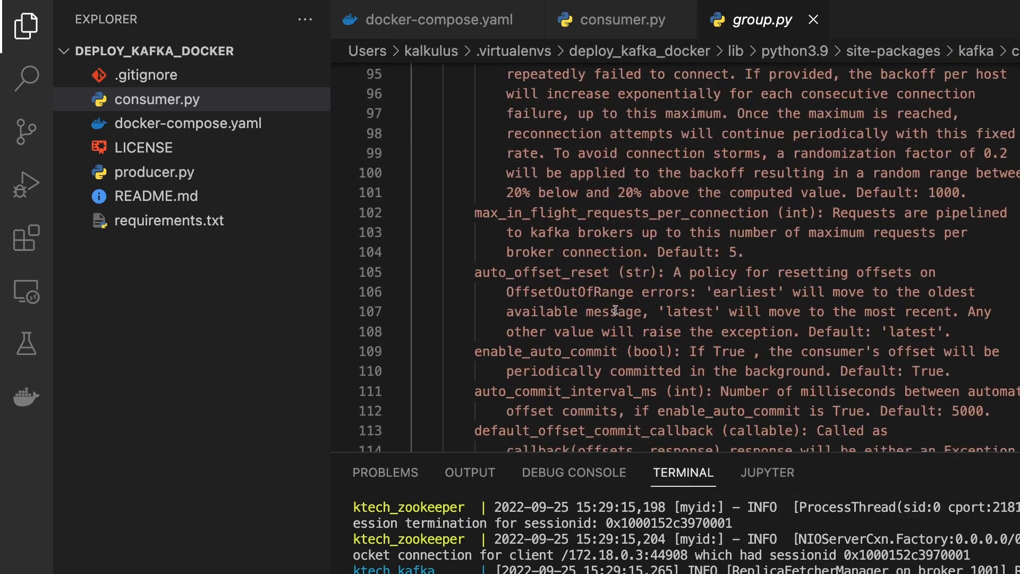
scroll(down, 3)
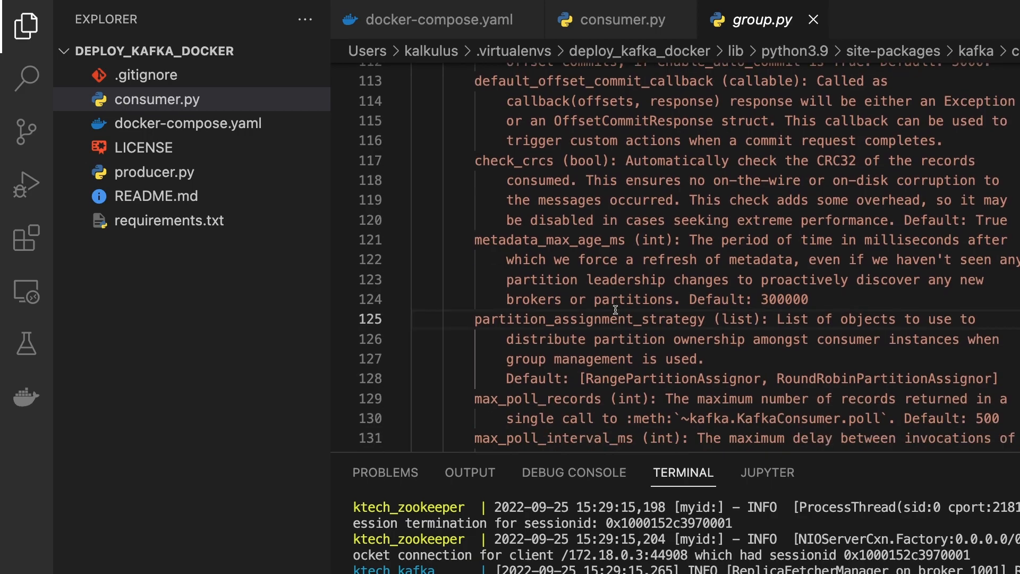
text(offset)
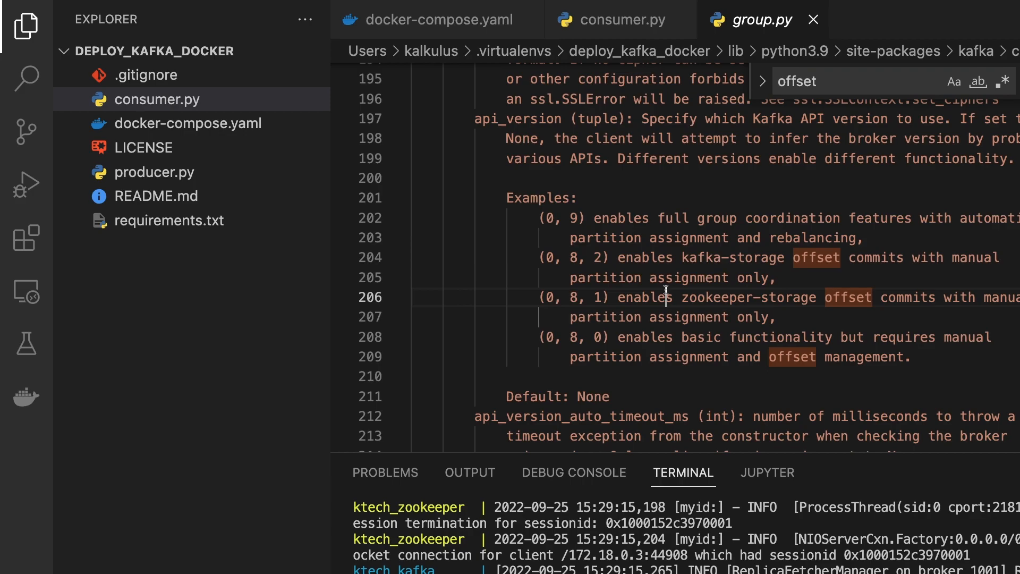
click(852, 81)
text(auto_)
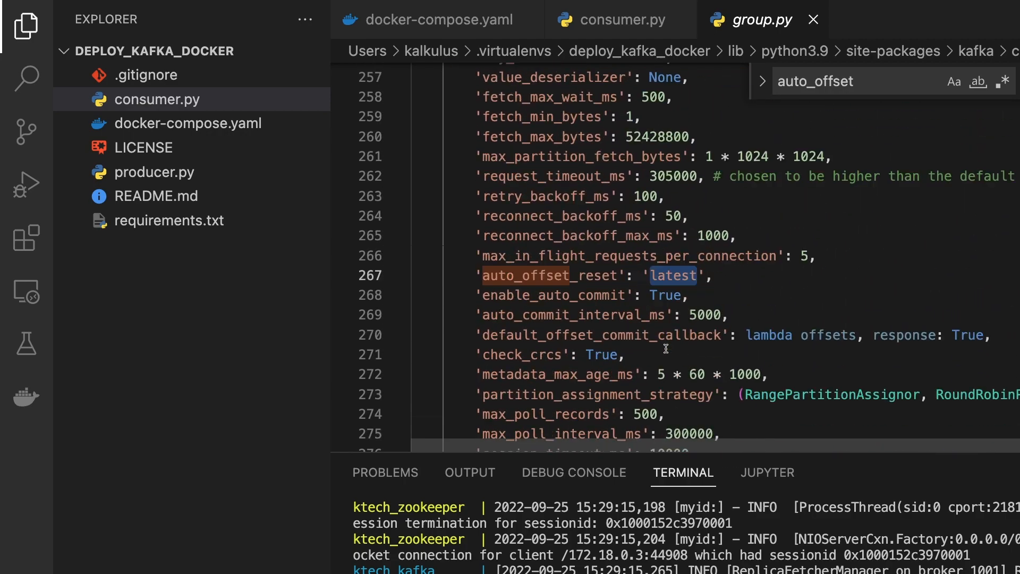
scroll(down, 3)
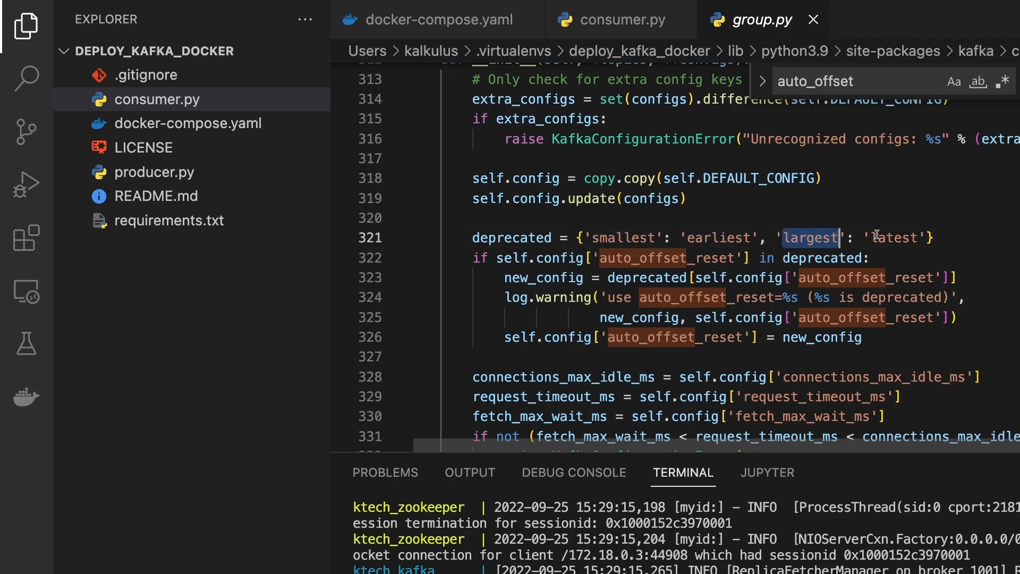
double_click(894, 238)
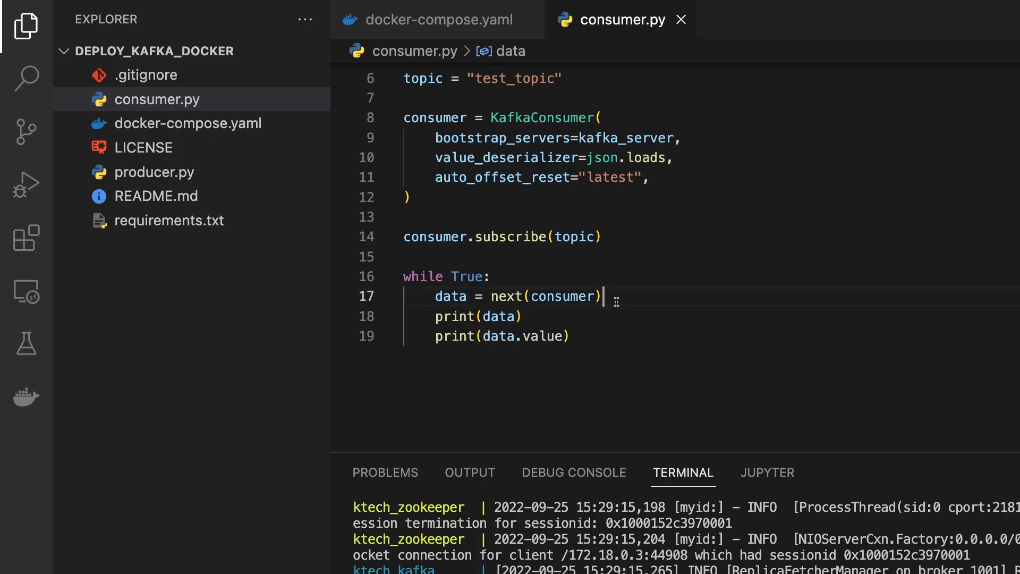
double_click(450, 296)
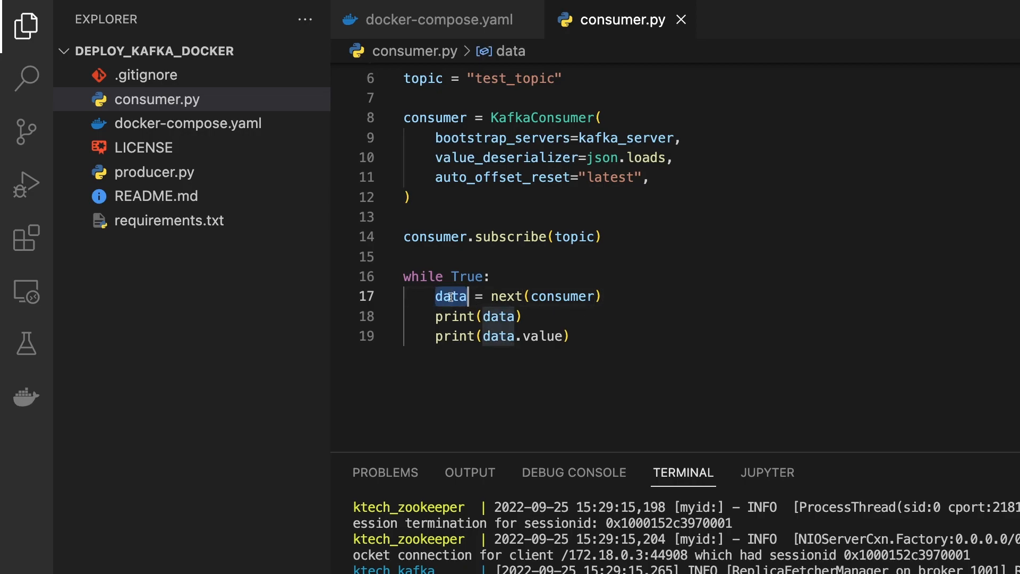
mouse_move(562, 296)
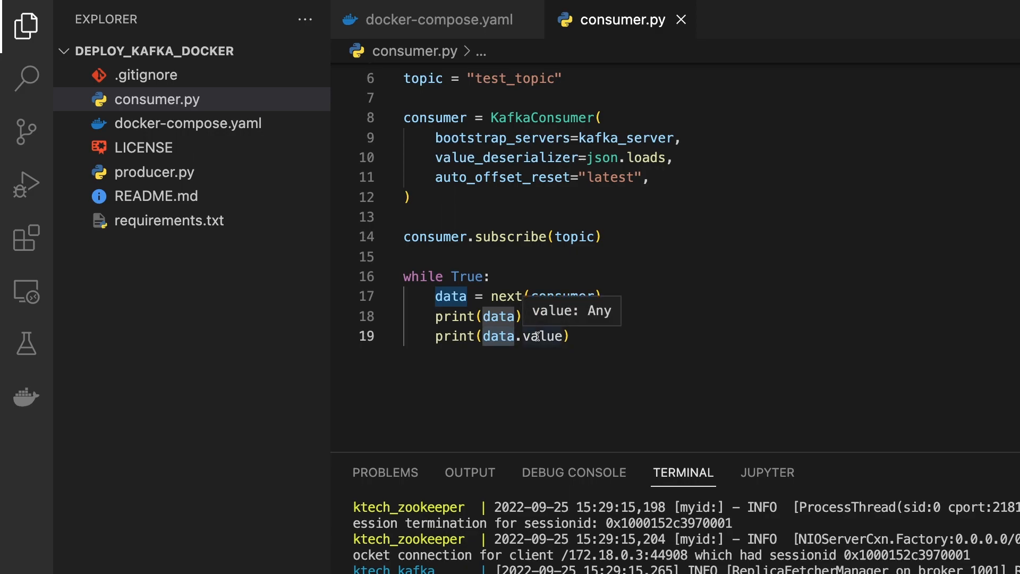
mouse_move(542, 316)
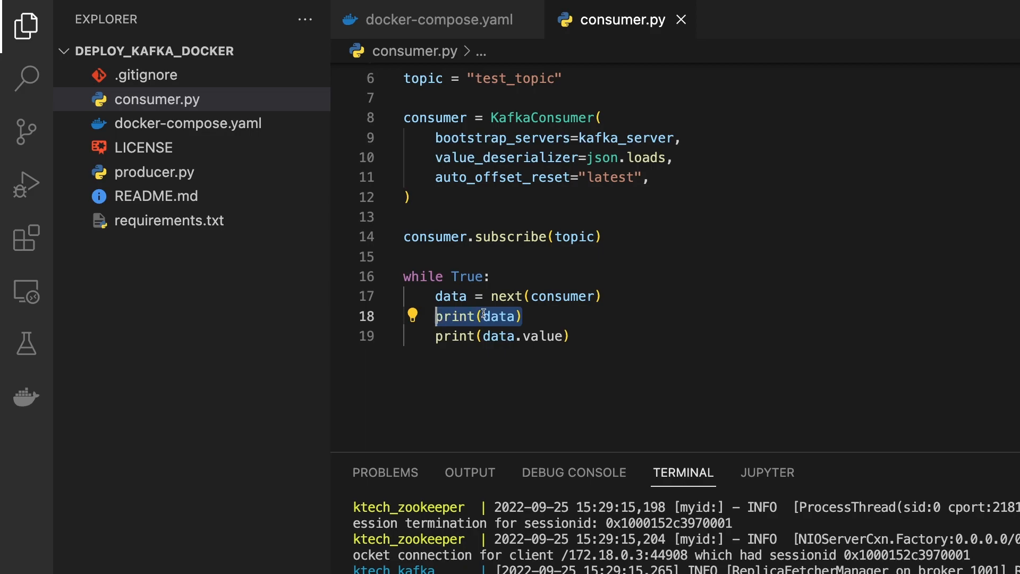
click(501, 336)
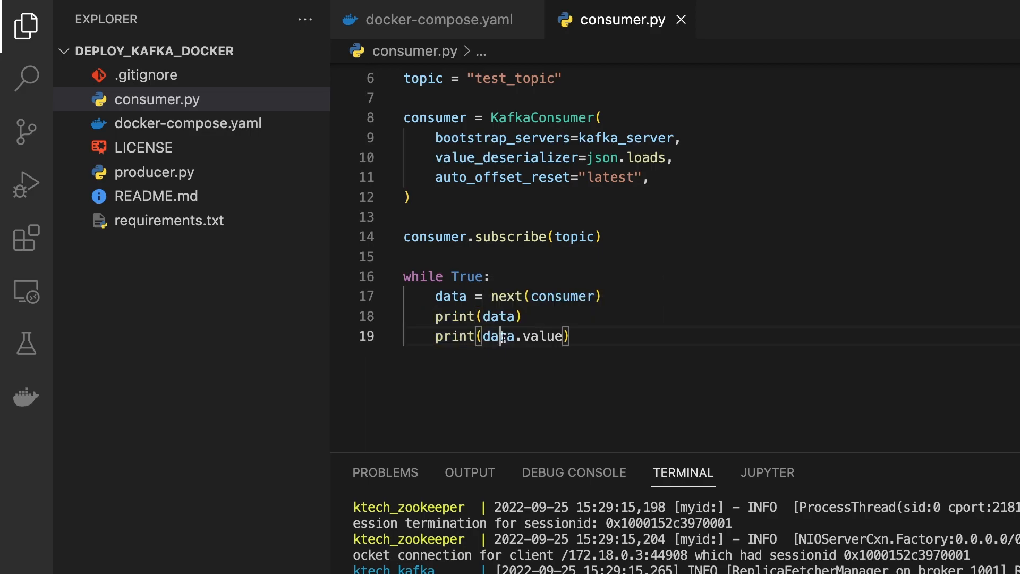
double_click(540, 336)
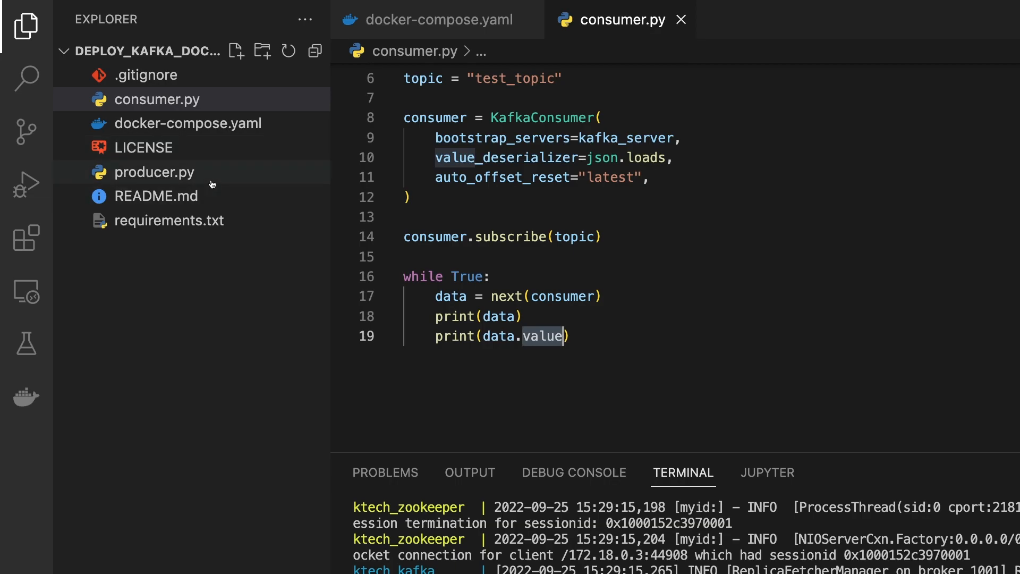
Open producer.py and highlight its json.dumps value serializer
click(156, 172)
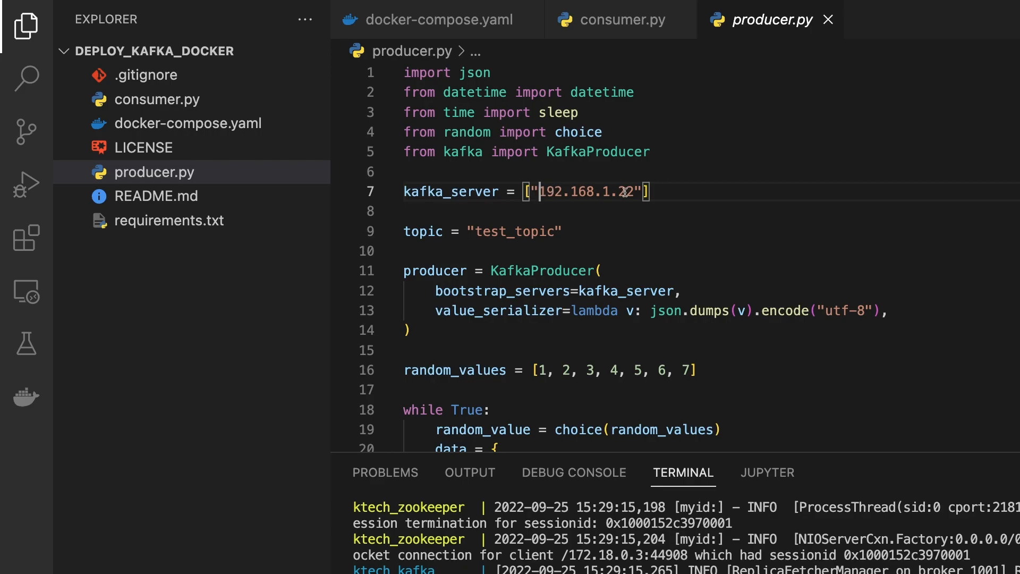
scroll(down, 3)
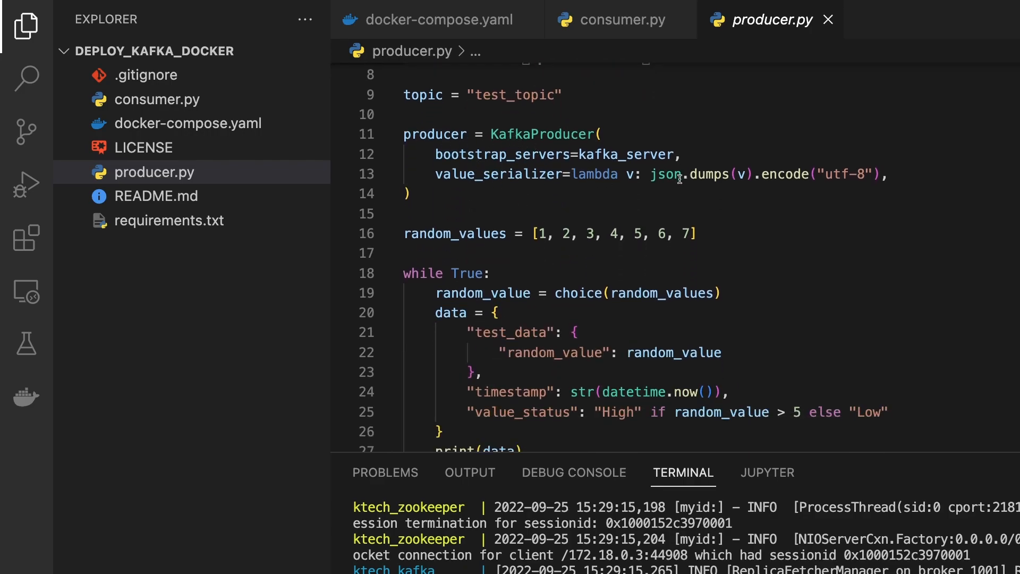
double_click(666, 173)
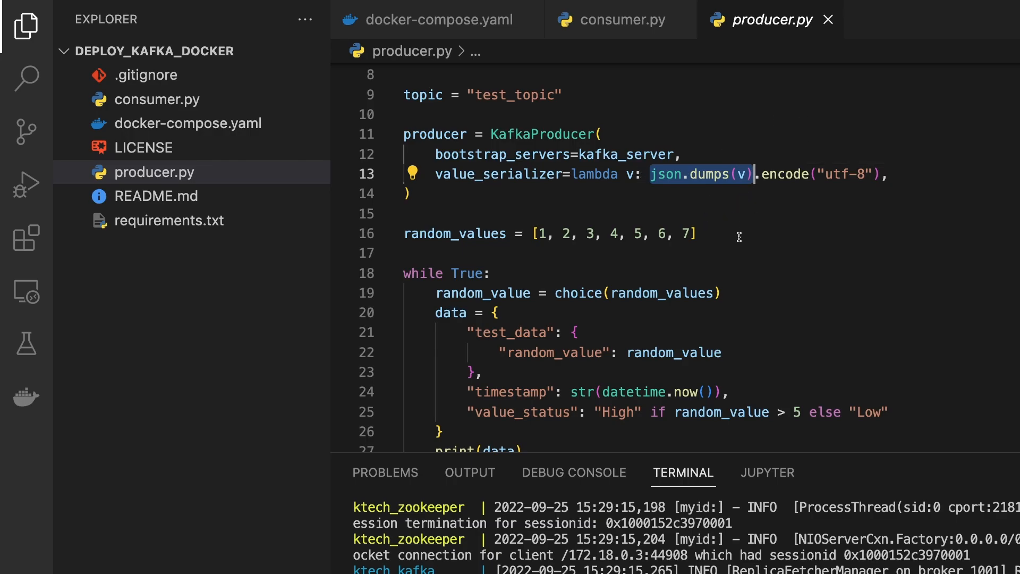
Walk through the message dictionary's data, timestamp and value_status fields
scroll(down, 3)
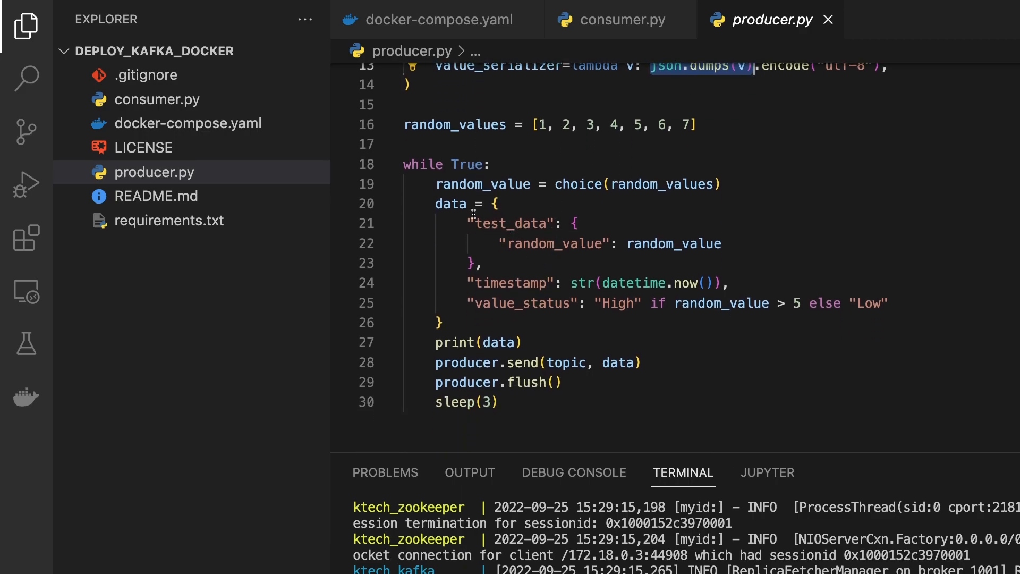
double_click(509, 224)
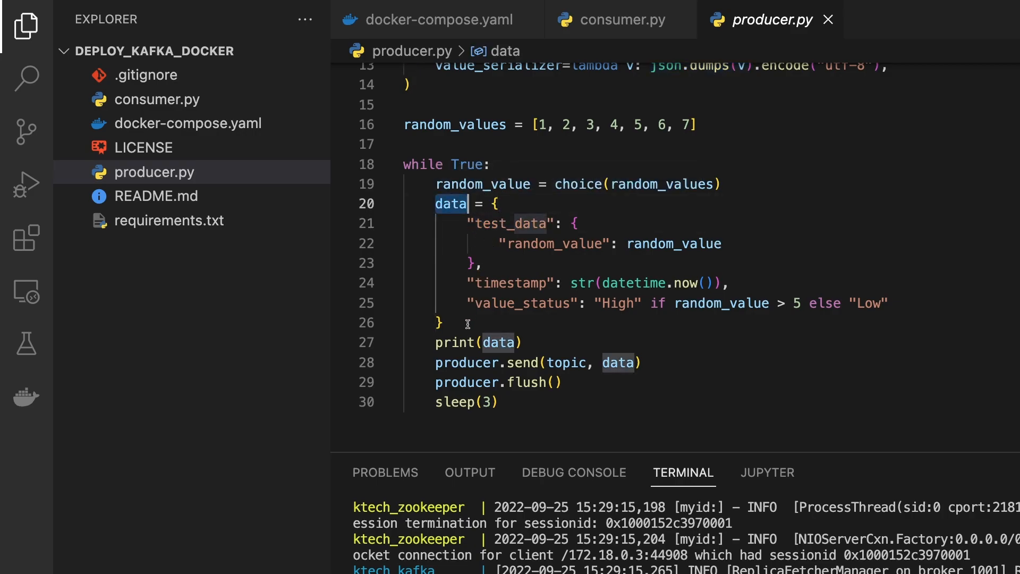
mouse_move(504, 324)
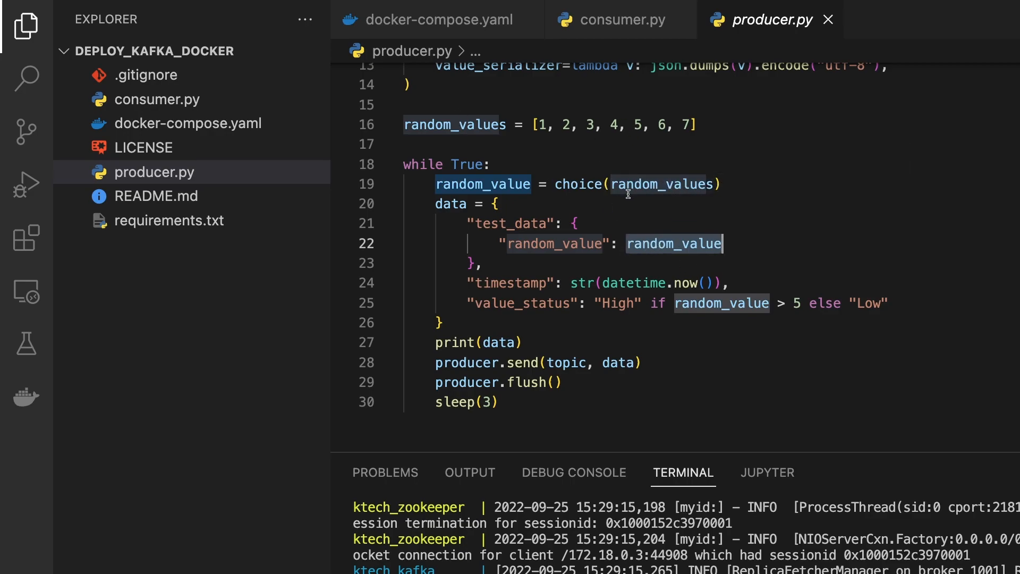
mouse_move(512, 292)
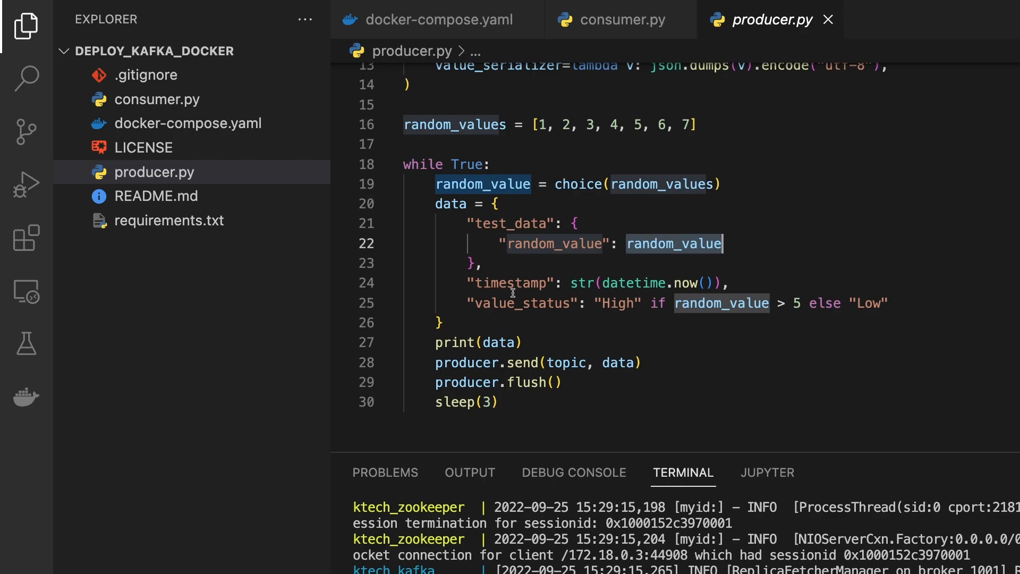
double_click(513, 283)
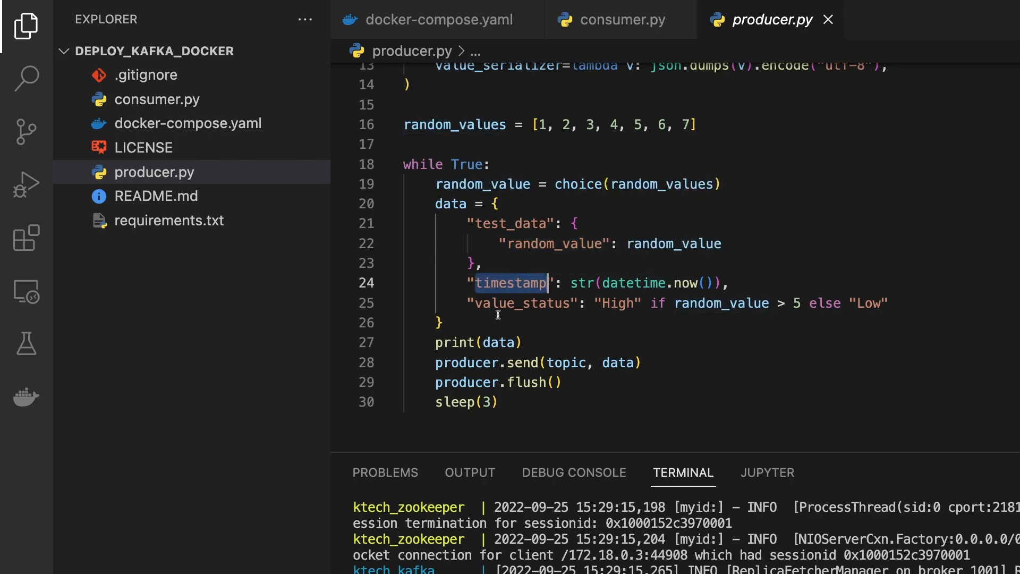
double_click(522, 303)
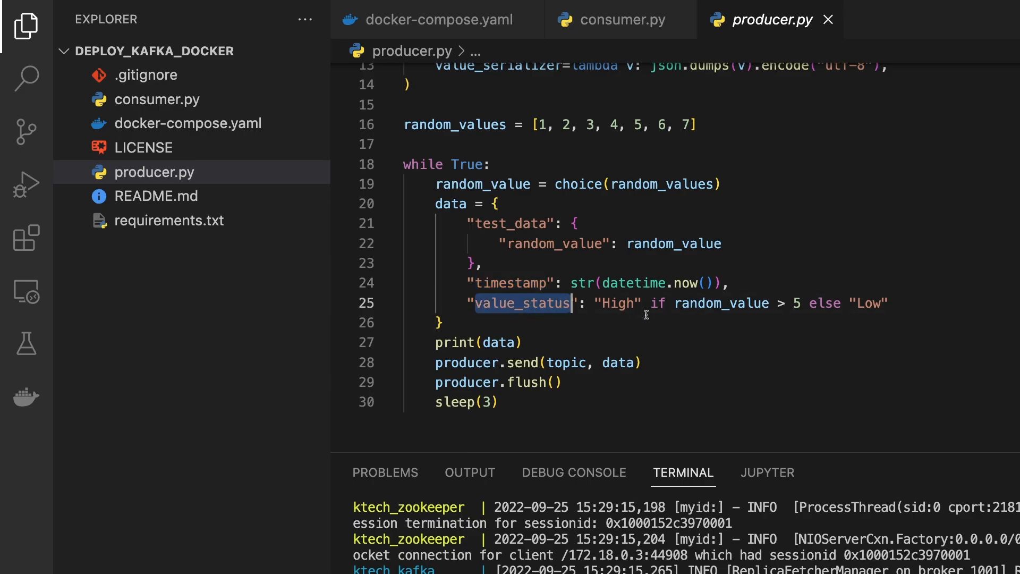
mouse_move(721, 303)
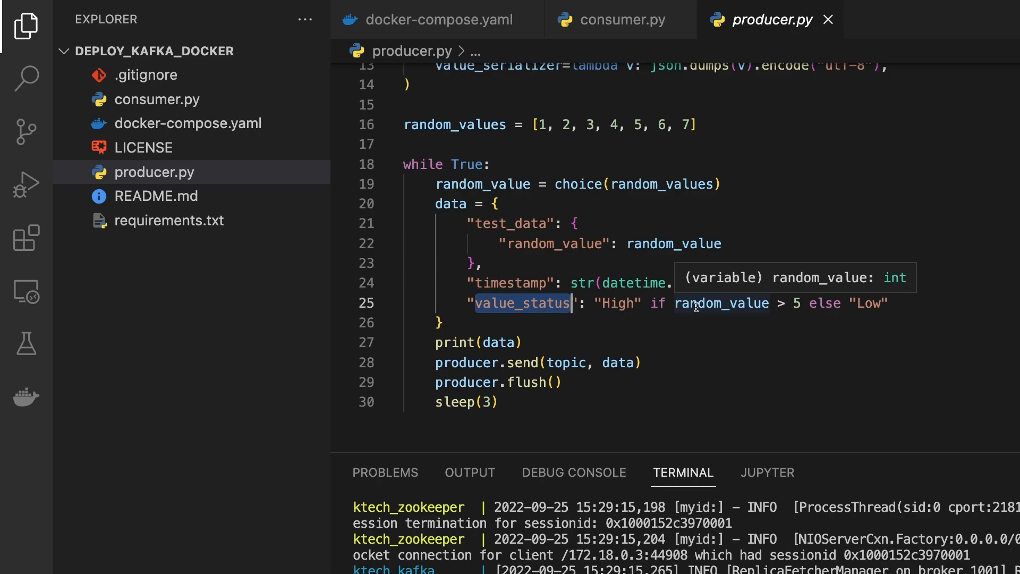
mouse_move(683, 303)
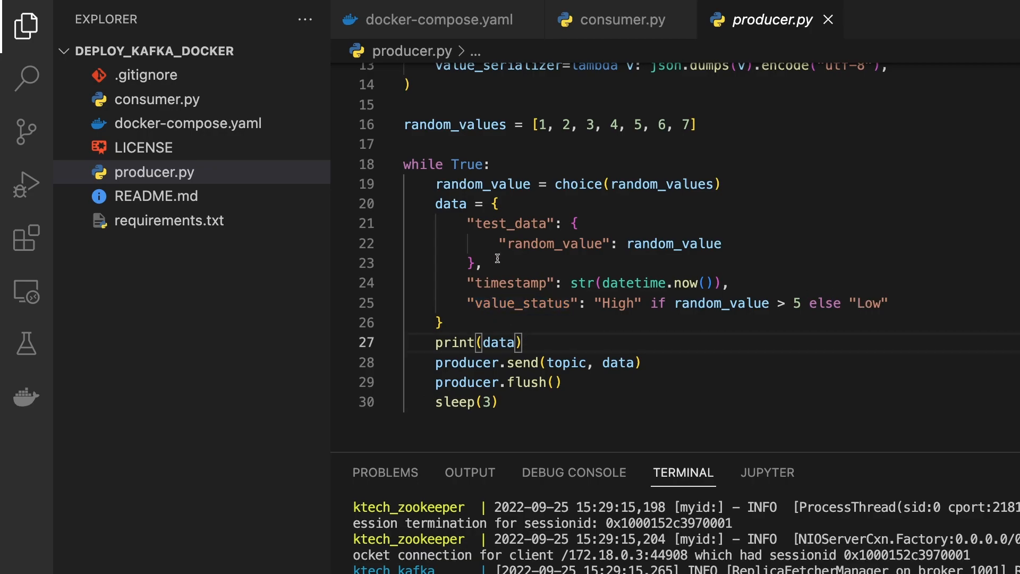
mouse_move(521, 328)
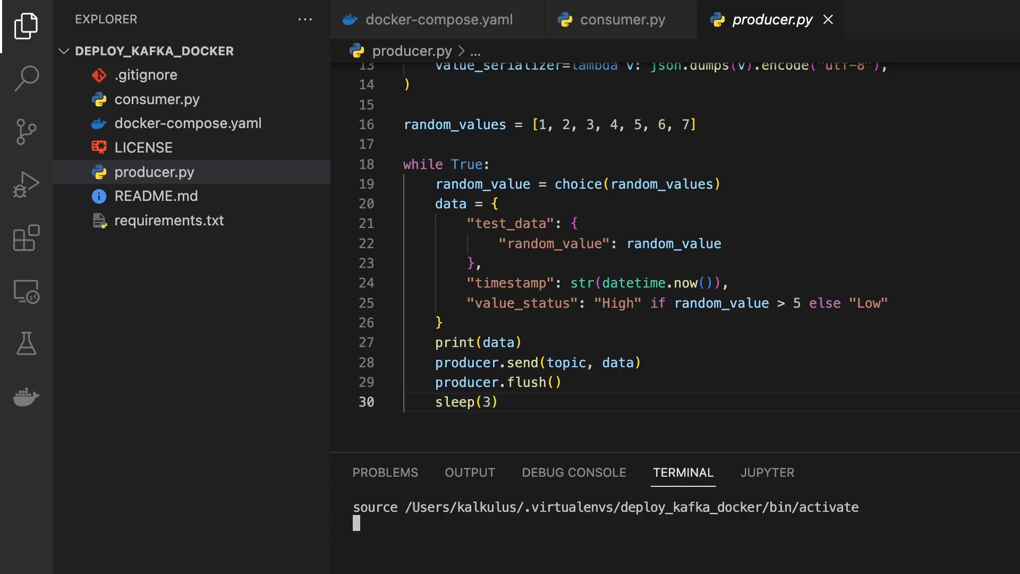
Run the virtualenv activation, then open README.md alongside the project files in the Explorer
key(enter)
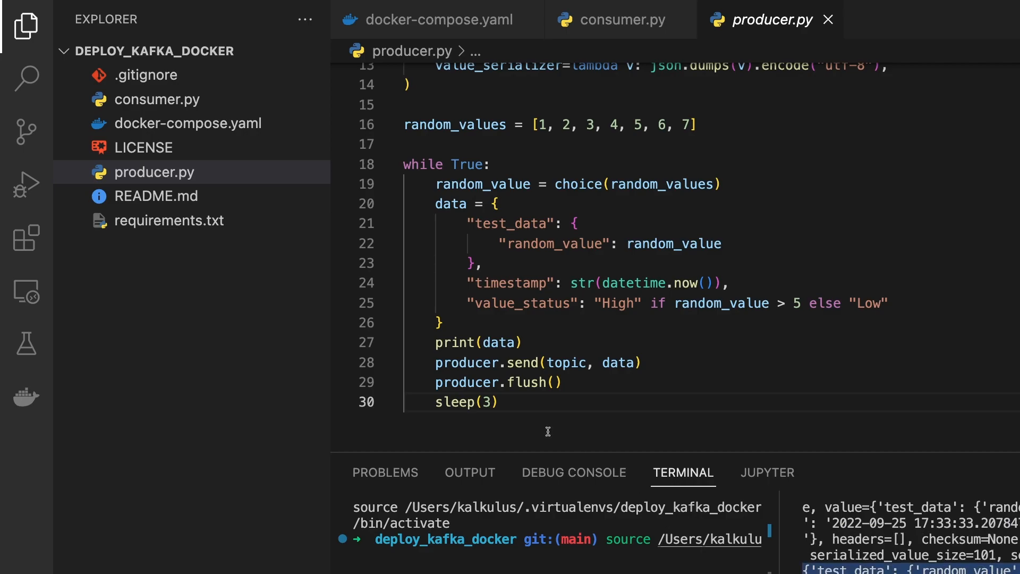
click(156, 196)
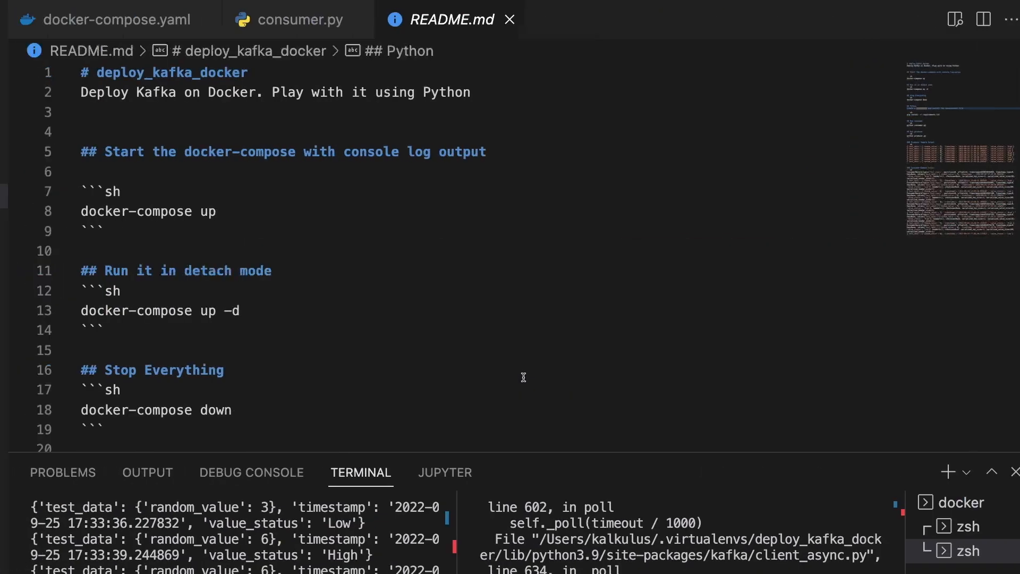
click(26, 26)
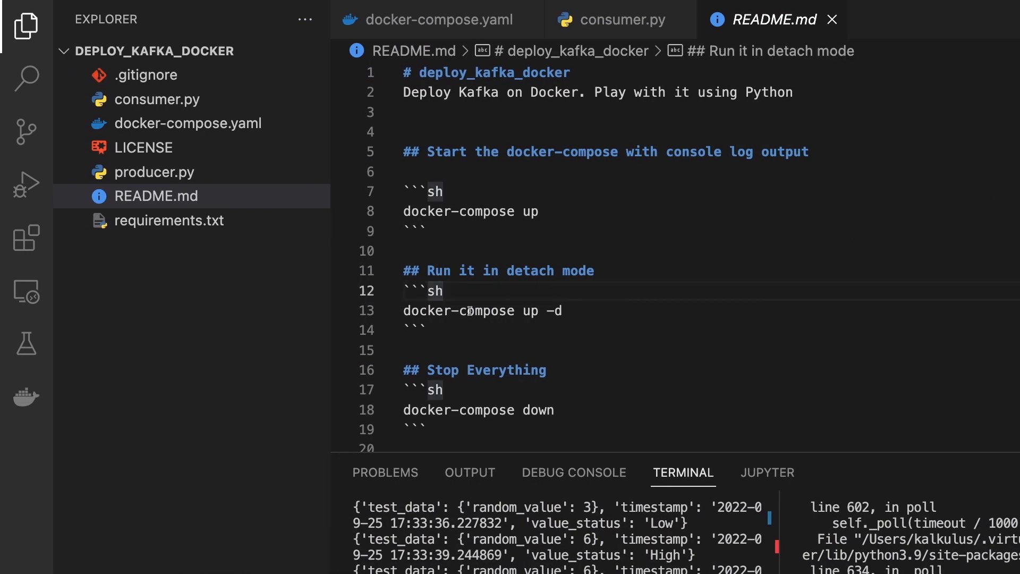